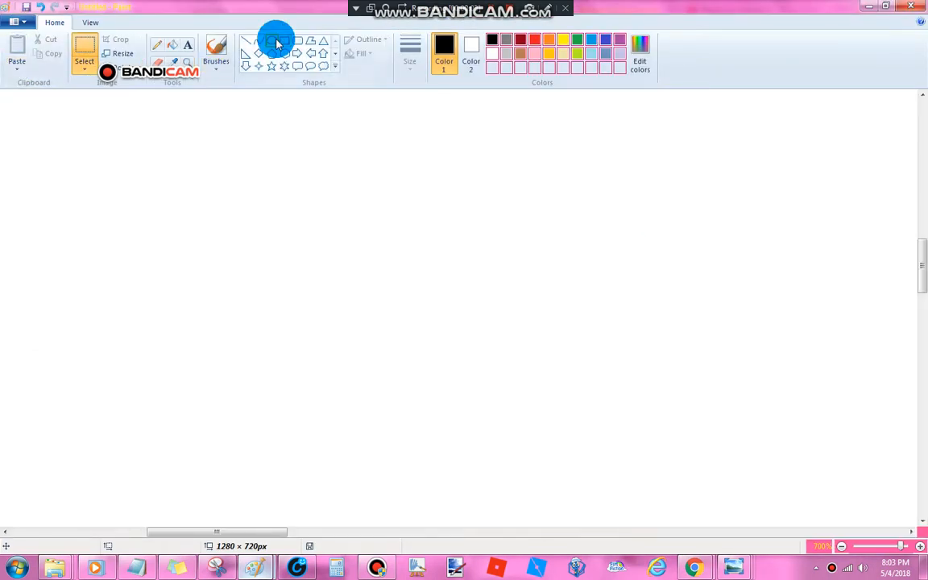
Select the Curve shape and make Color 1 the active colour.
click(16, 61)
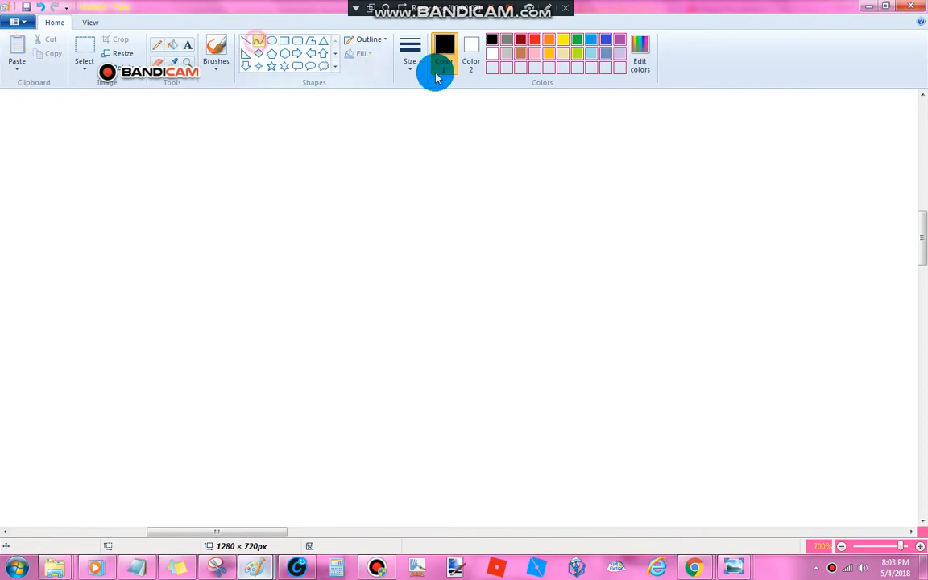
click(409, 49)
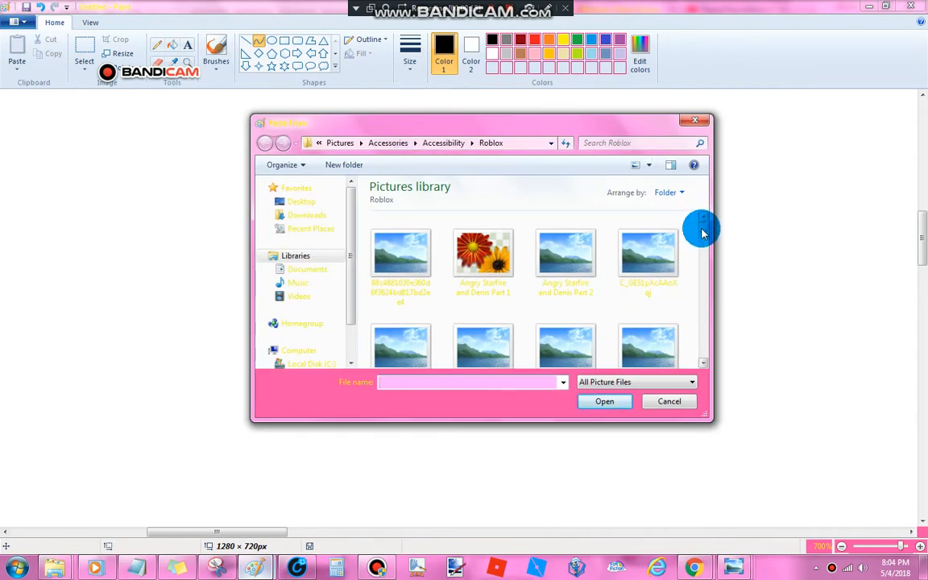
Browse back to the Pictures library and open the MyPaint folder.
scroll(down, 3)
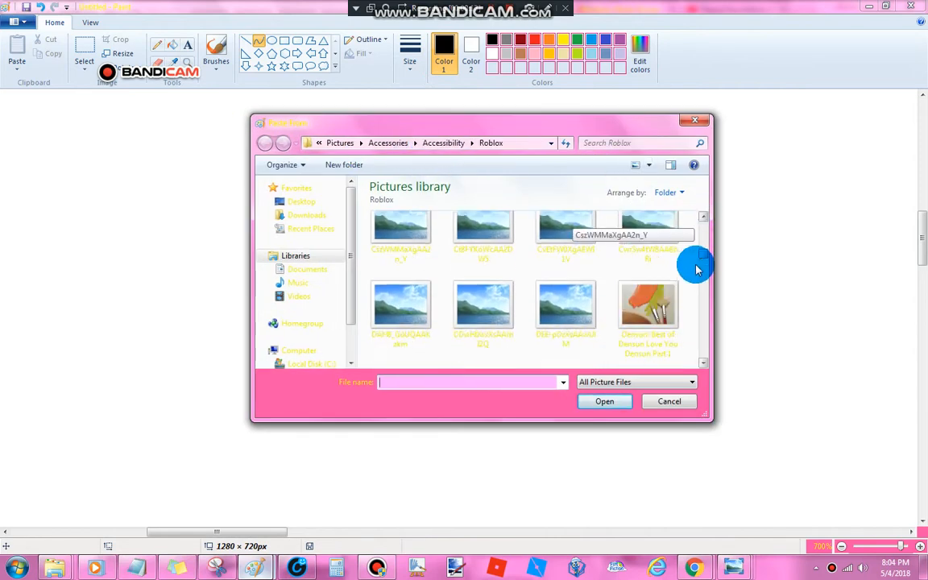
scroll(down, 3)
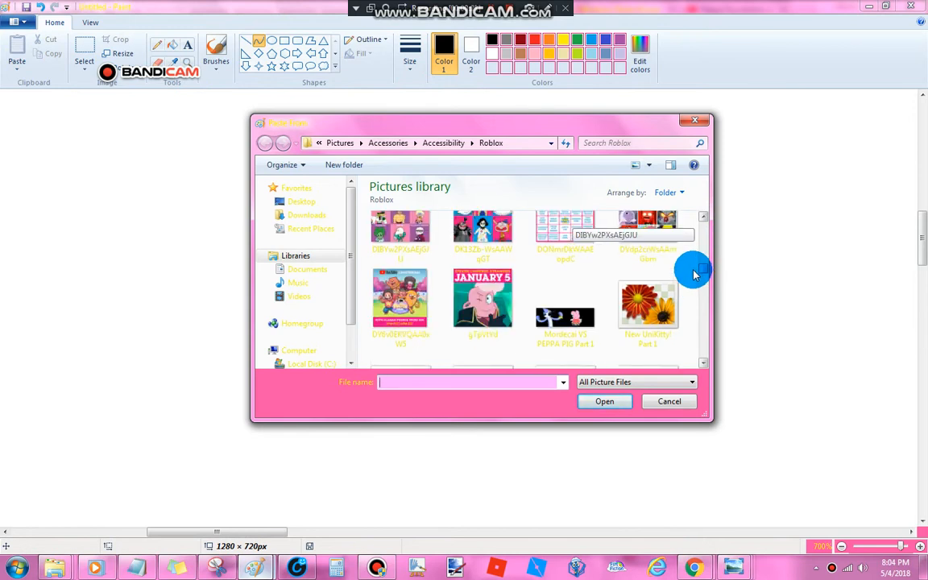
scroll(down, 3)
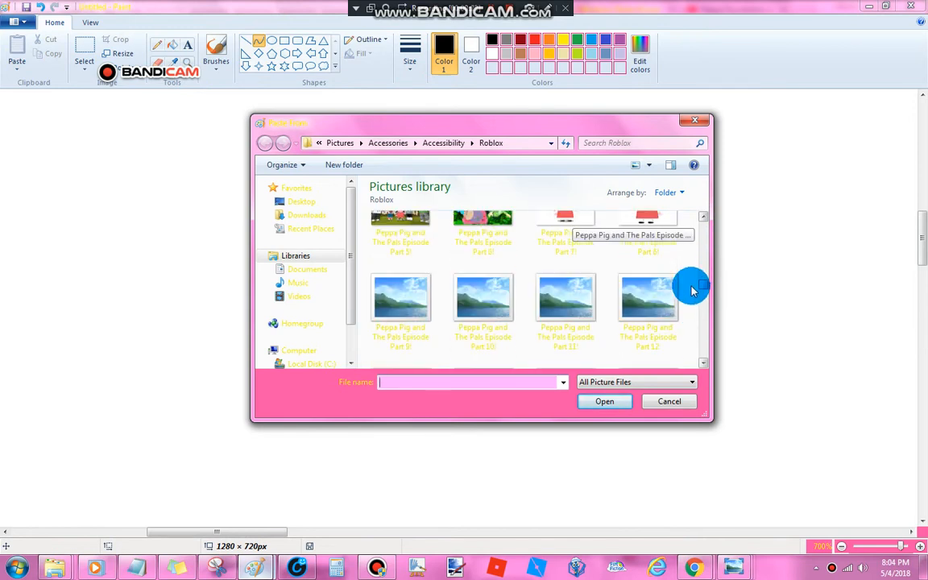
scroll(down, 3)
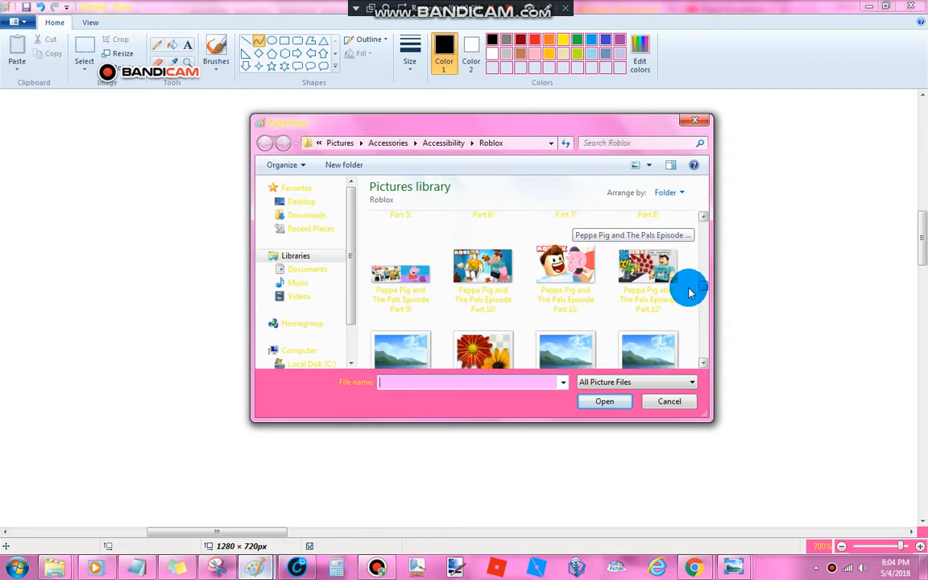
scroll(down, 3)
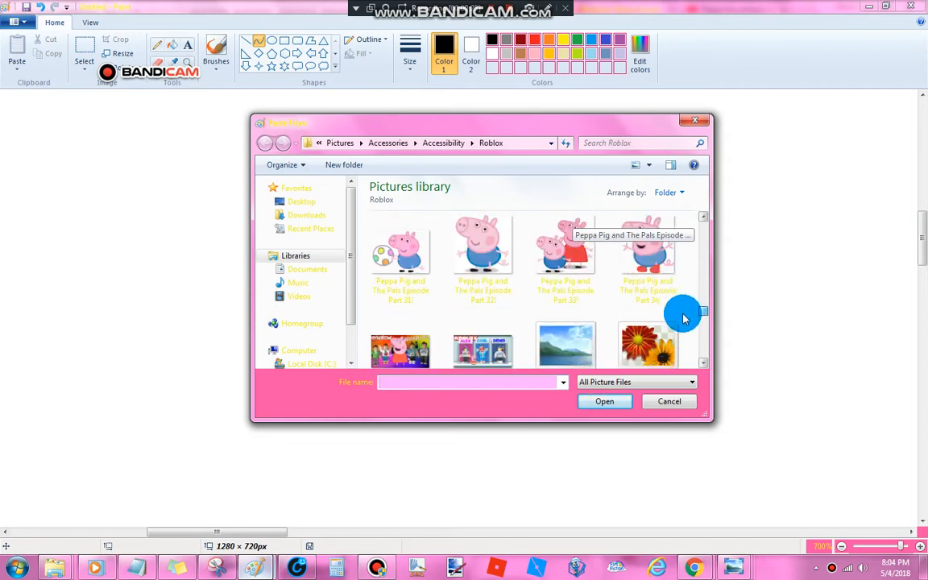
scroll(down, 3)
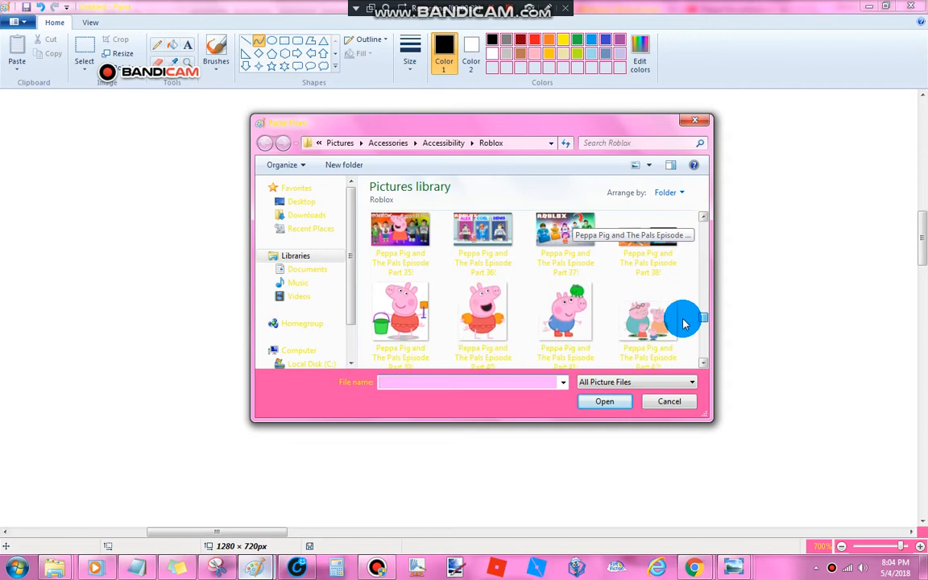
scroll(down, 3)
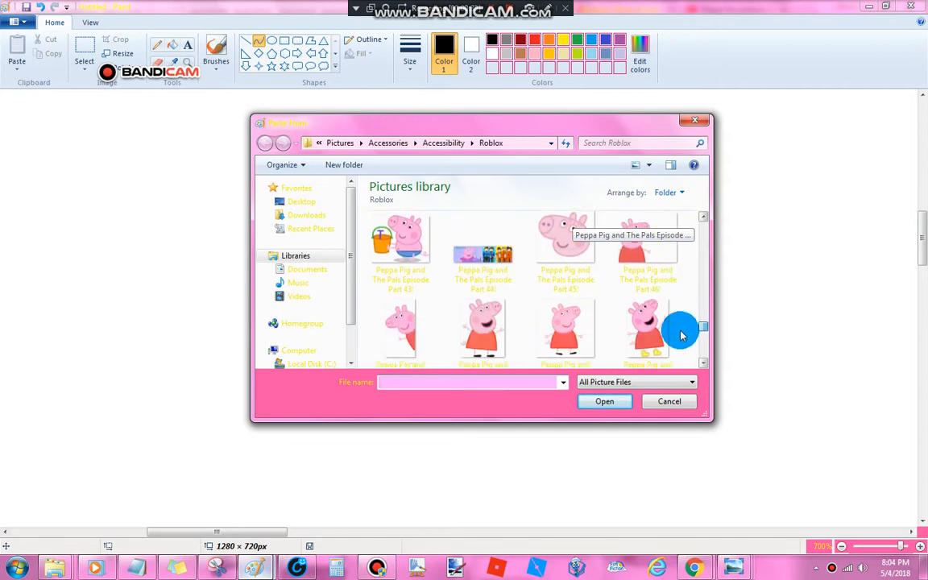
scroll(down, 3)
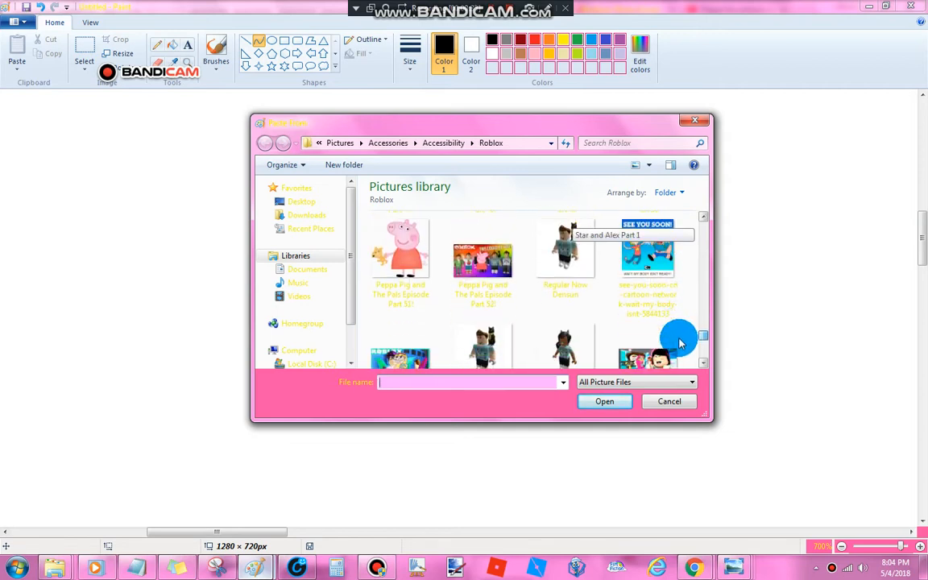
scroll(down, 3)
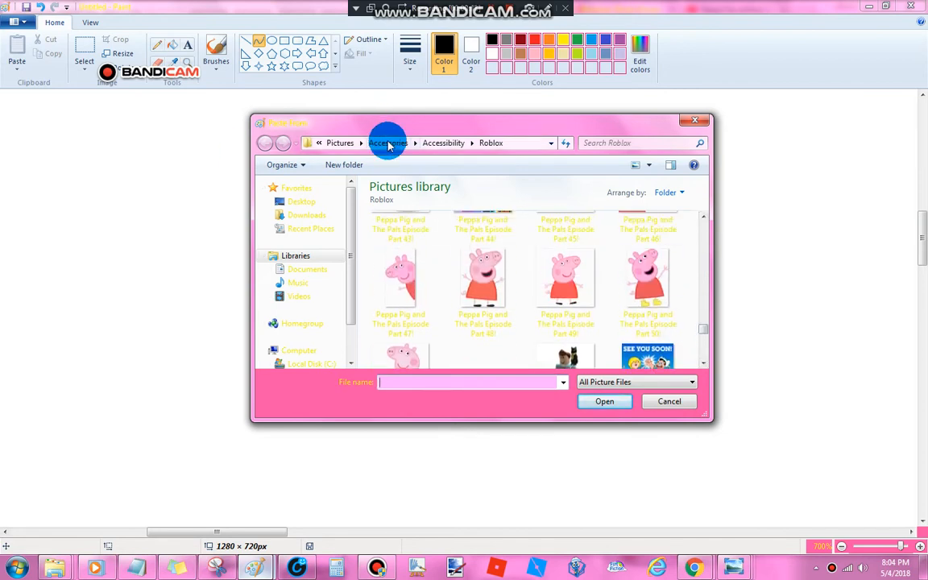
click(388, 142)
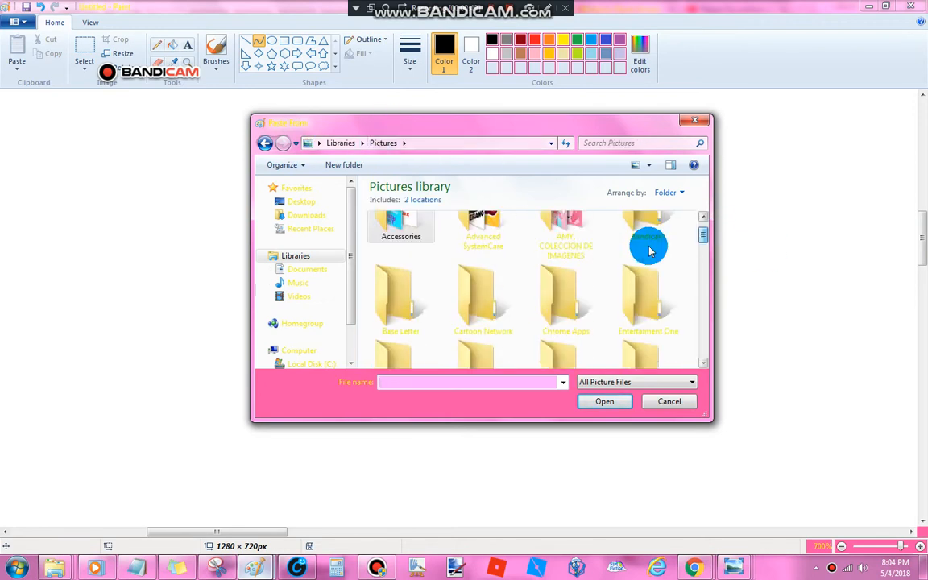
scroll(down, 3)
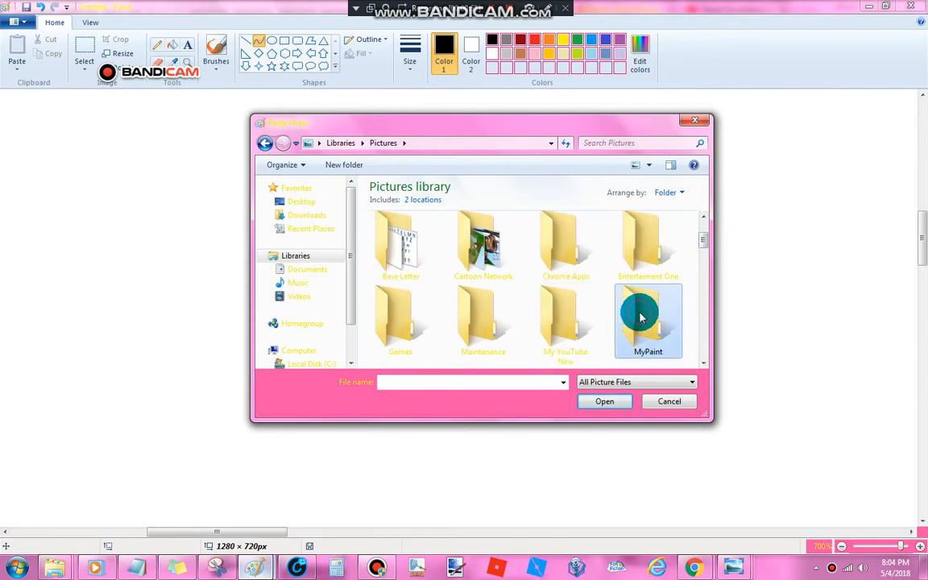
double_click(648, 319)
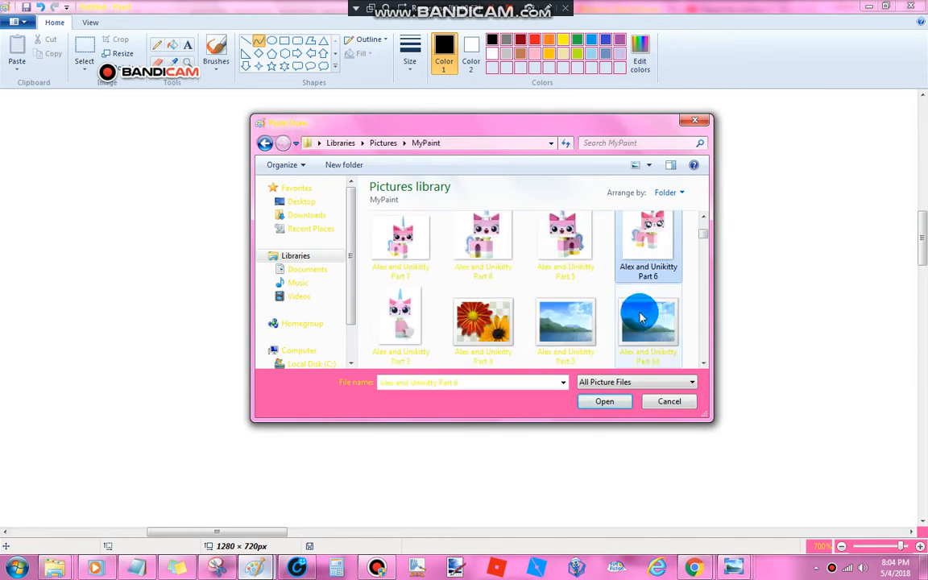
Select 'Alex and Unikitty Part 21' and open it for pasting.
scroll(down, 3)
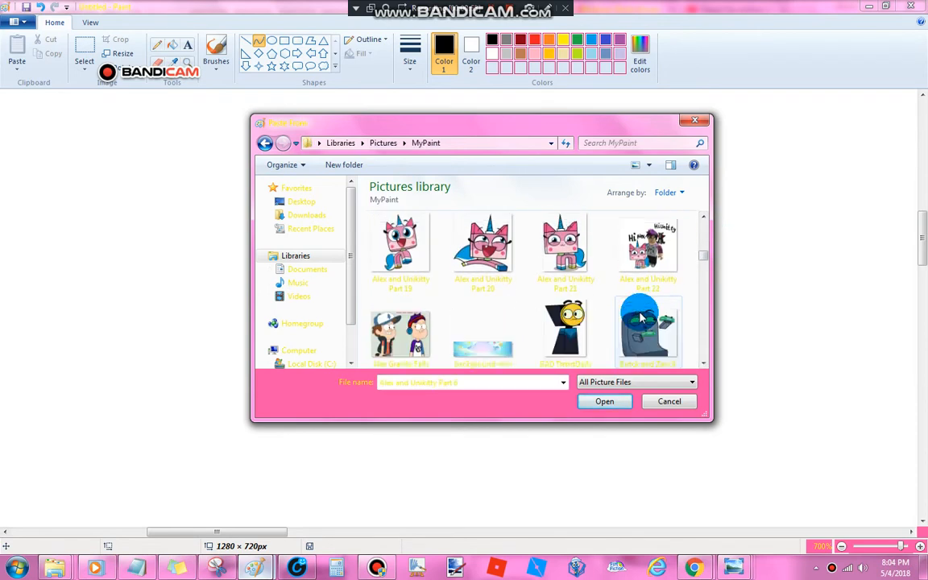
click(565, 246)
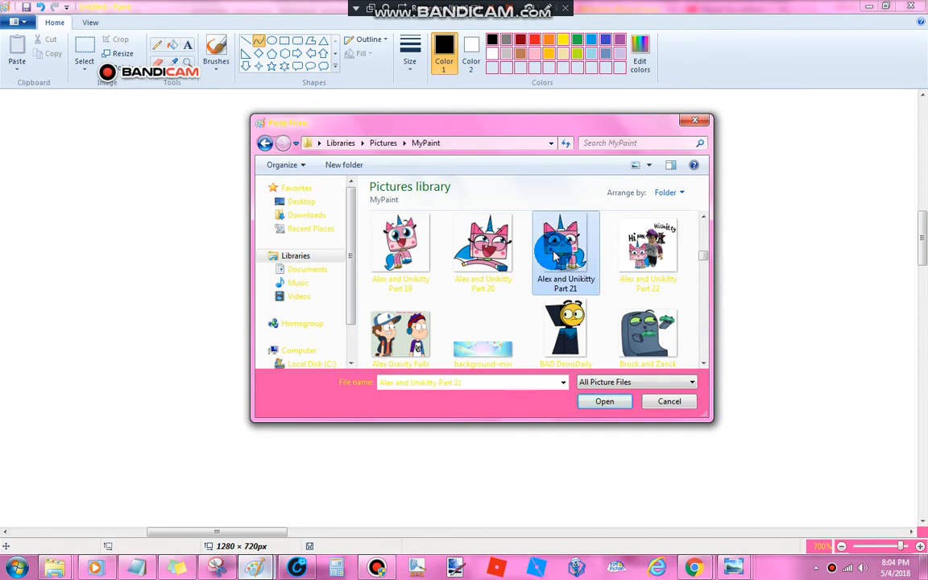
click(604, 401)
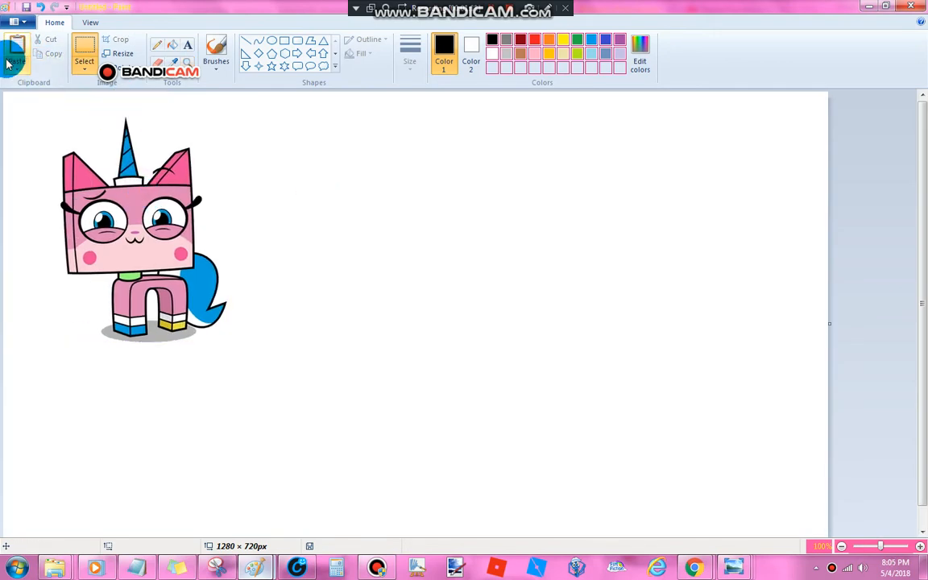
Start Paste from to choose another image file.
click(16, 52)
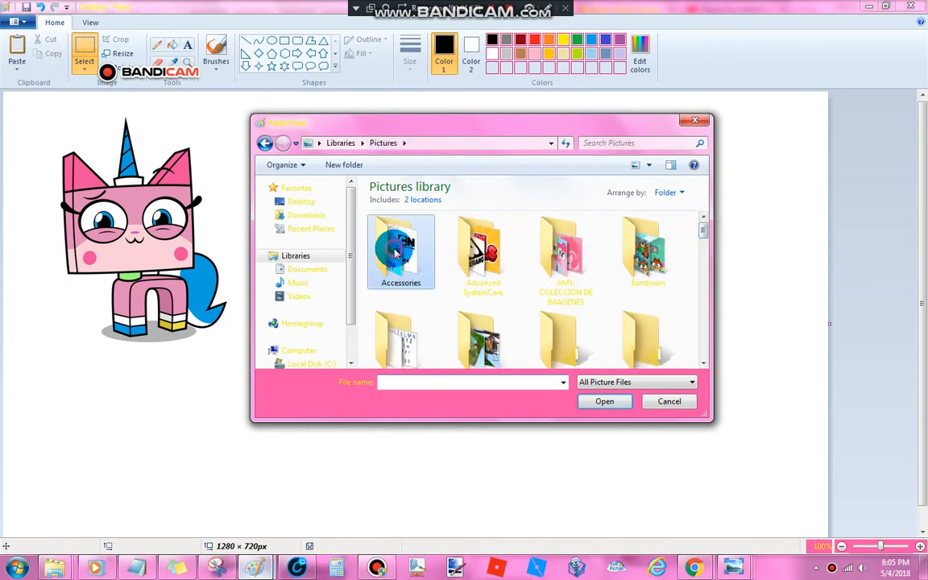
Paste 'Peppa Pig and The Pals Episode Part 48' from the Roblox folder.
double_click(400, 251)
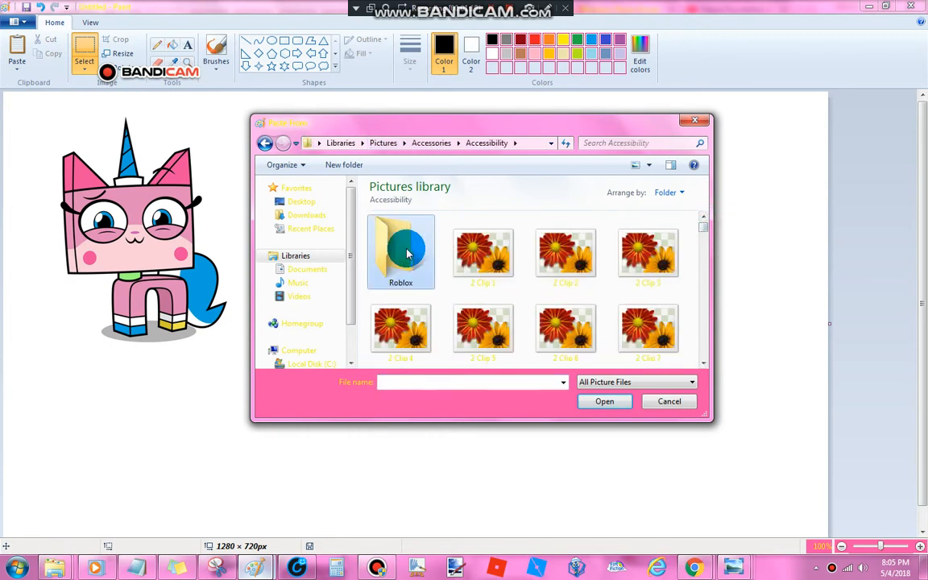
double_click(401, 251)
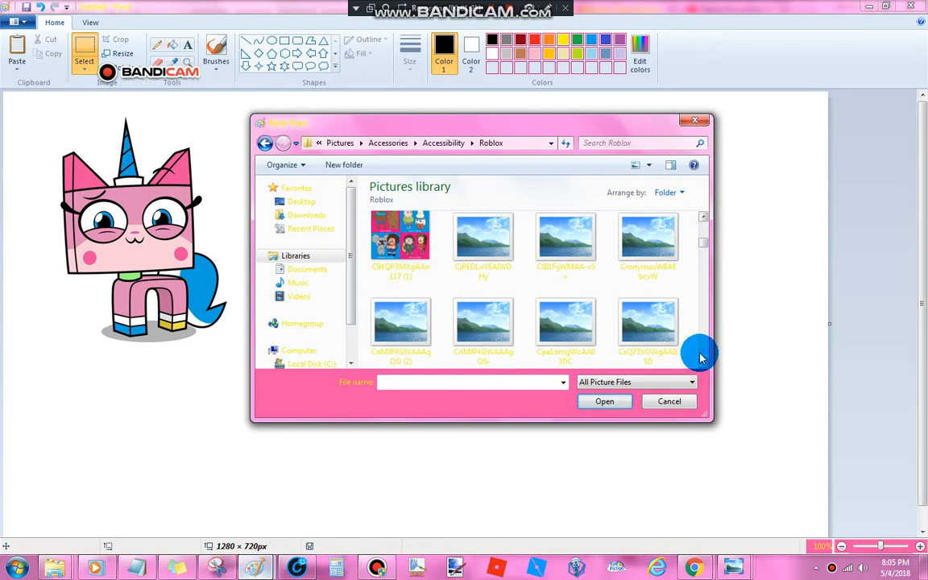
scroll(down, 3)
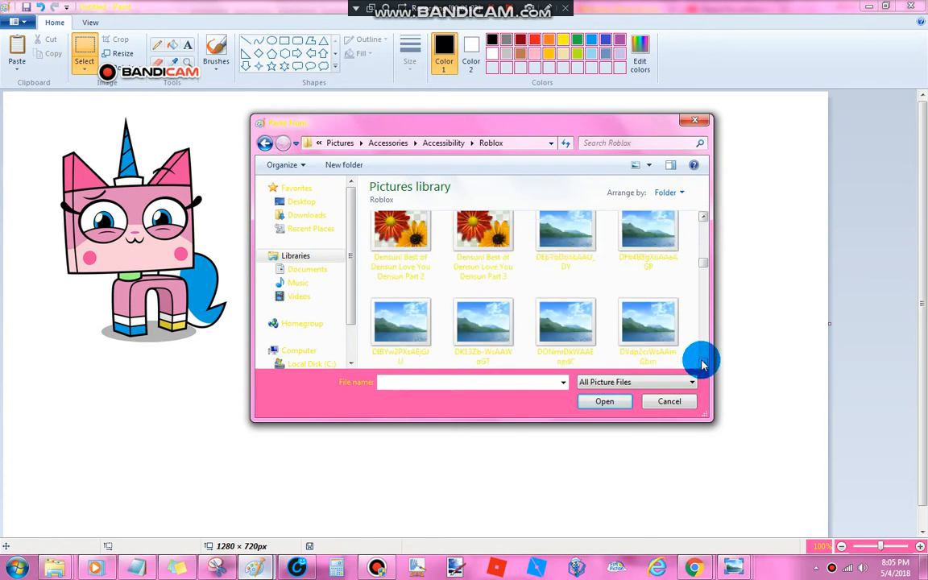
scroll(down, 3)
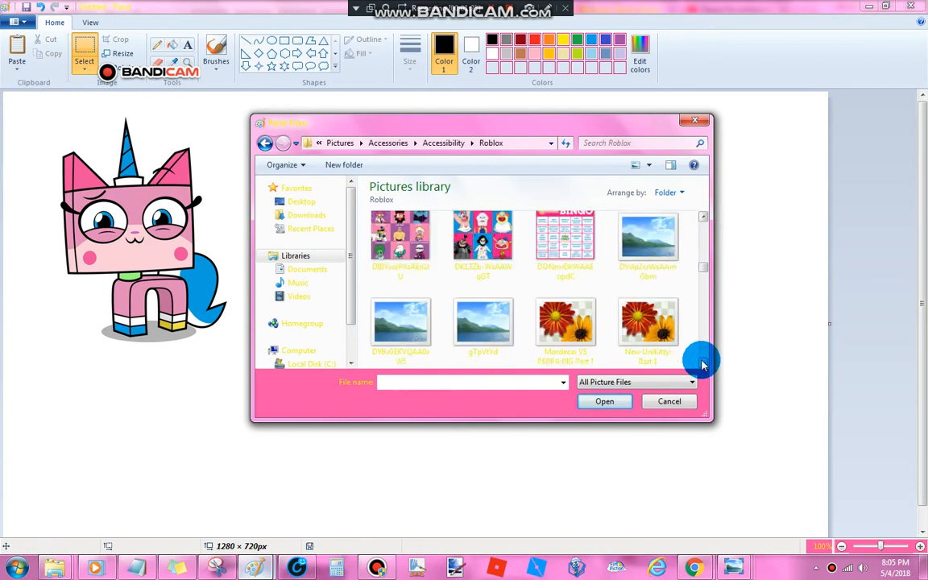
scroll(down, 3)
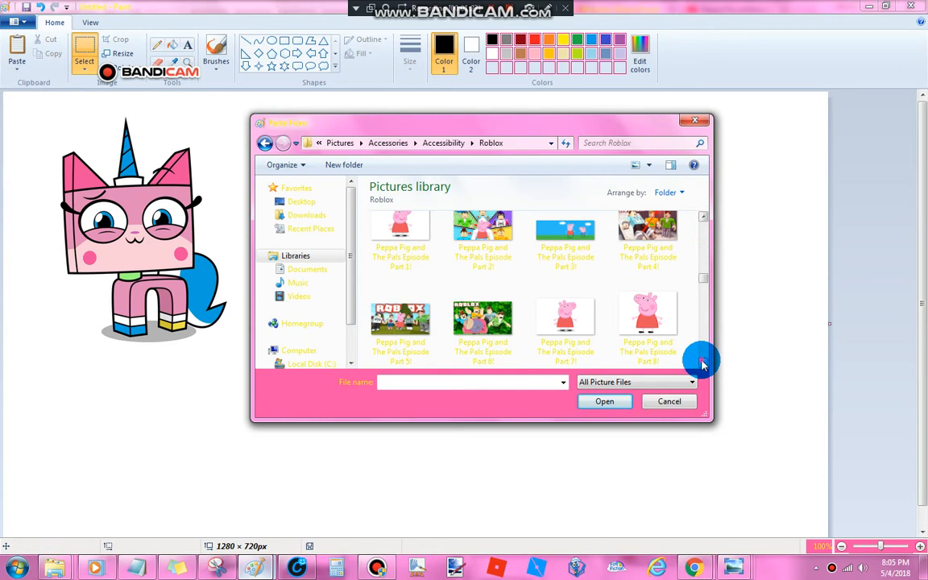
scroll(down, 3)
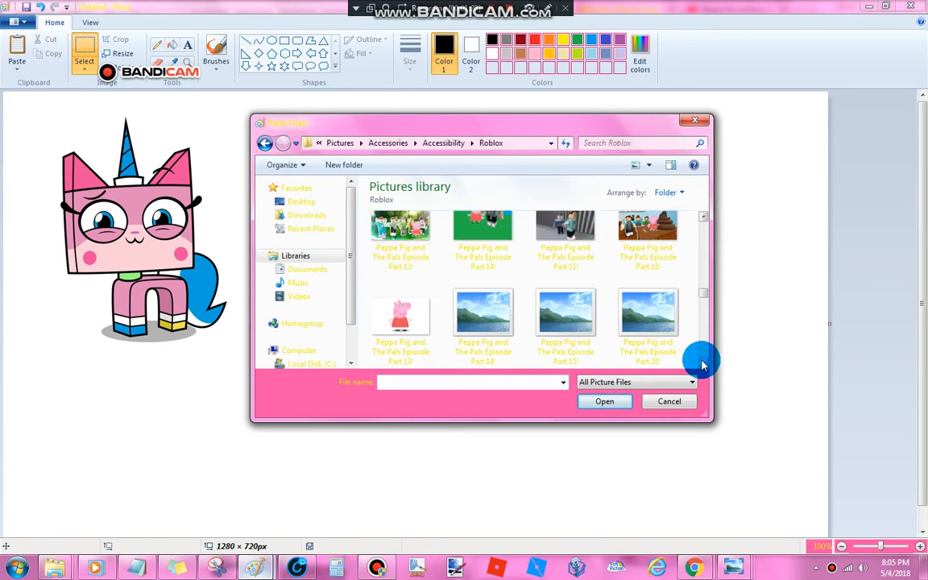
scroll(down, 3)
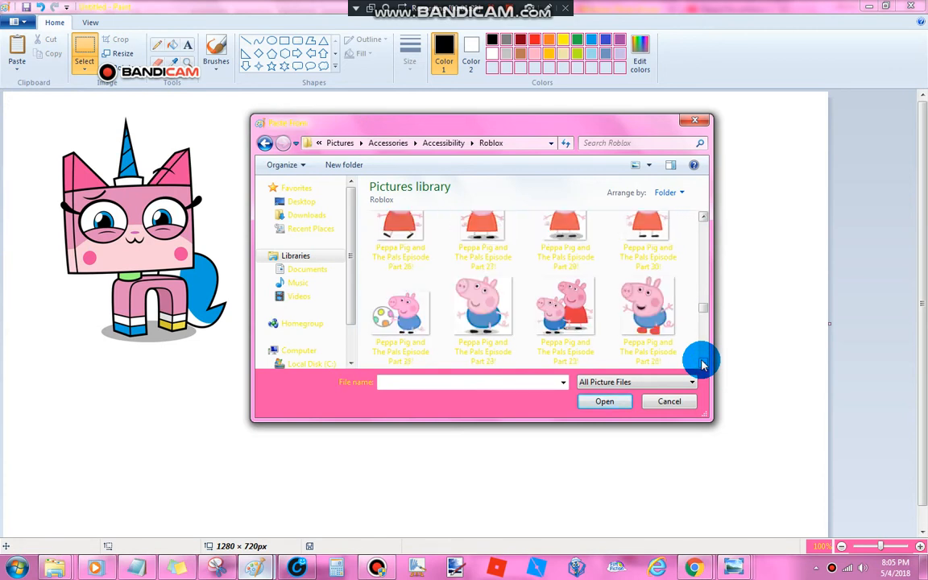
scroll(down, 3)
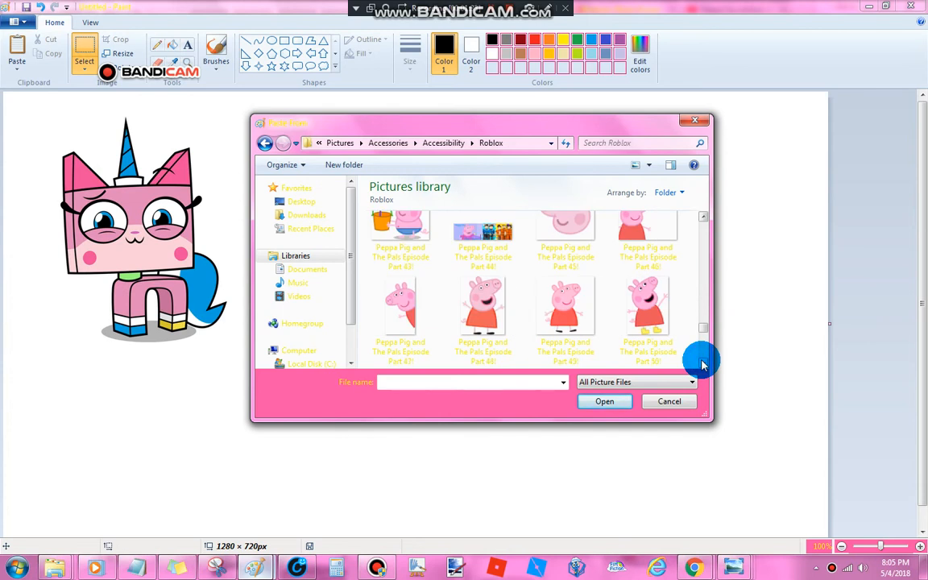
click(482, 310)
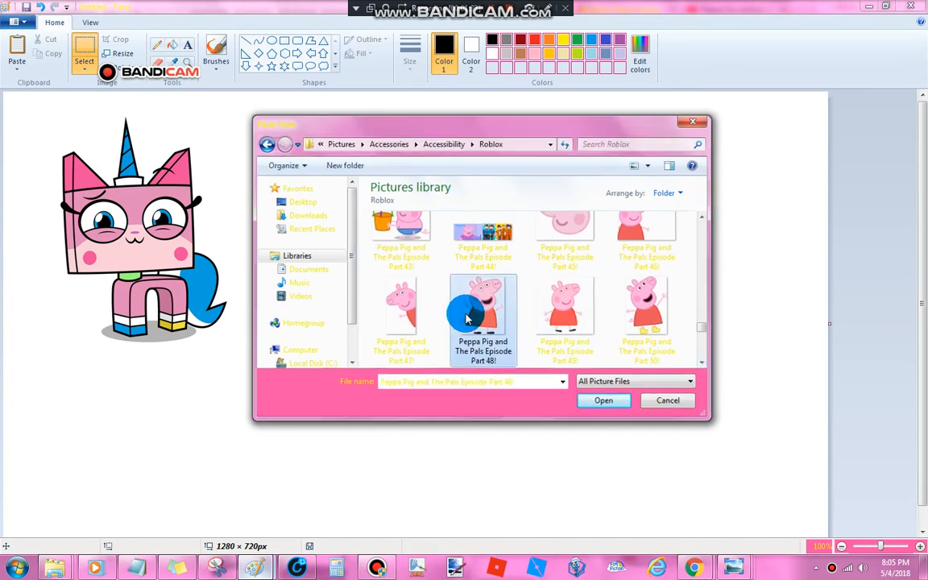
click(603, 401)
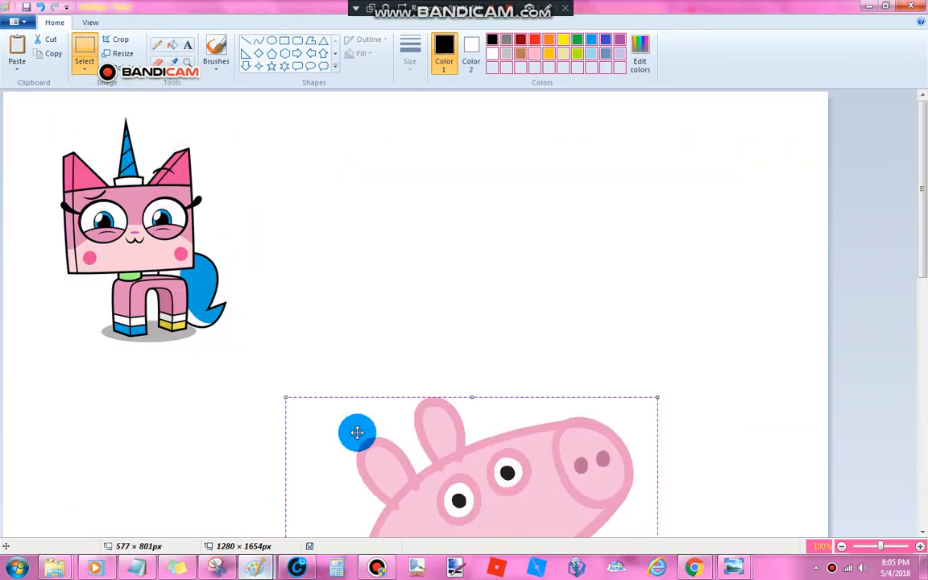
Move Peppa to the canvas centre and drag Unikitty over her lower left.
drag(357, 432, 334, 255)
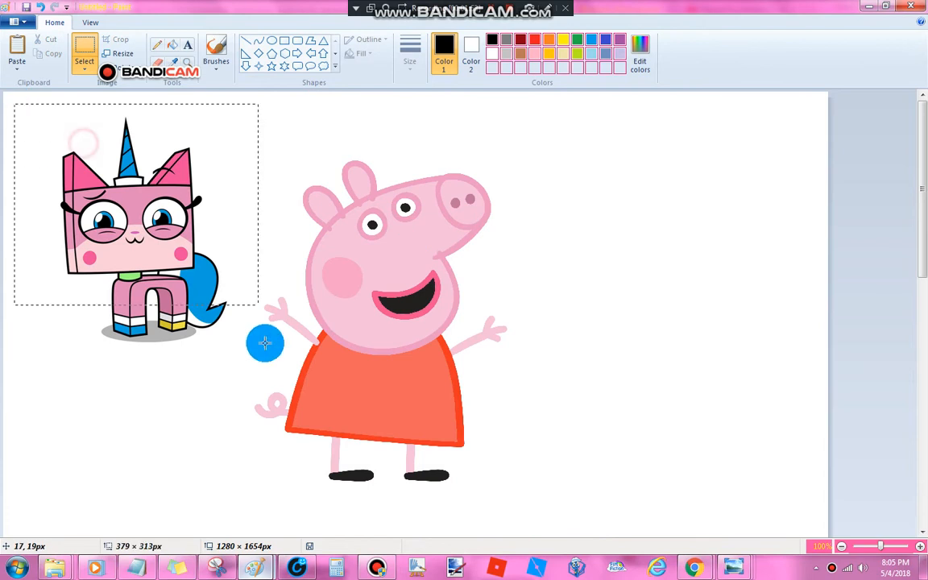
click(85, 52)
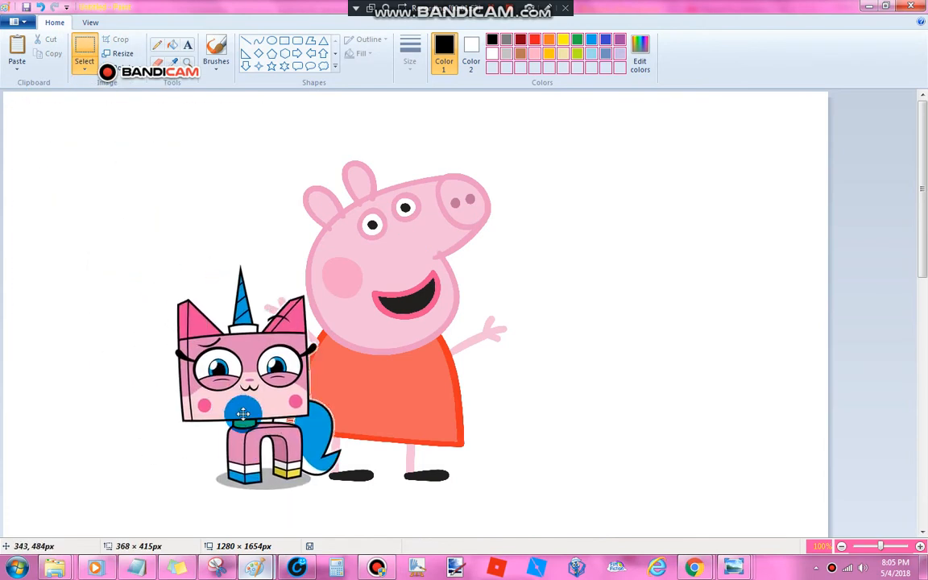
drag(241, 411, 290, 395)
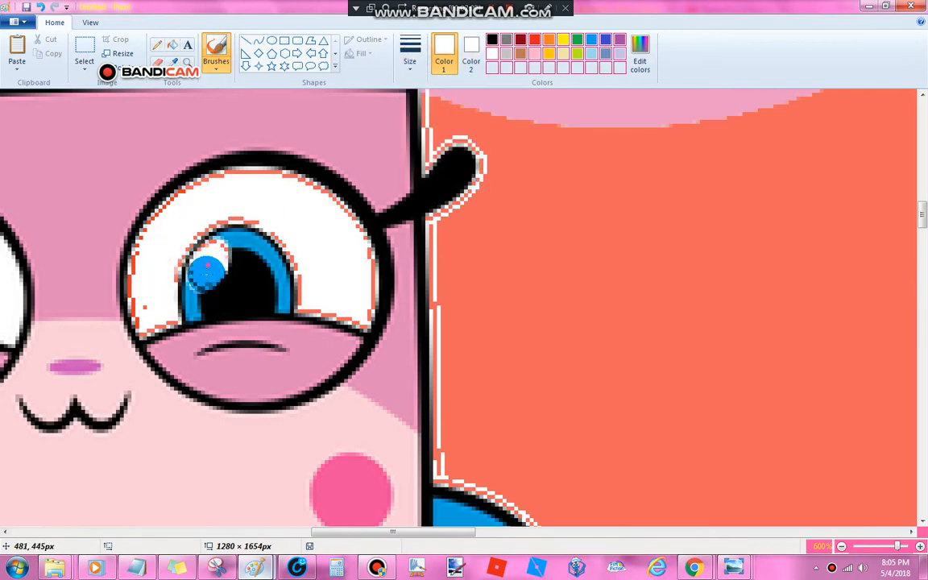
Paint white over Unikitty's orange eye fringe and redraw the black eye rims.
drag(205, 270, 159, 301)
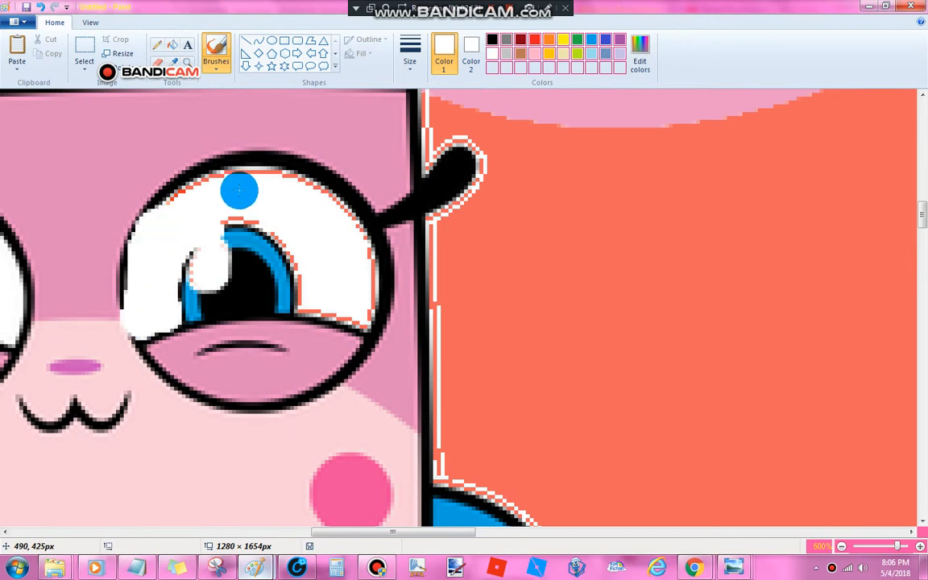
drag(239, 190, 332, 304)
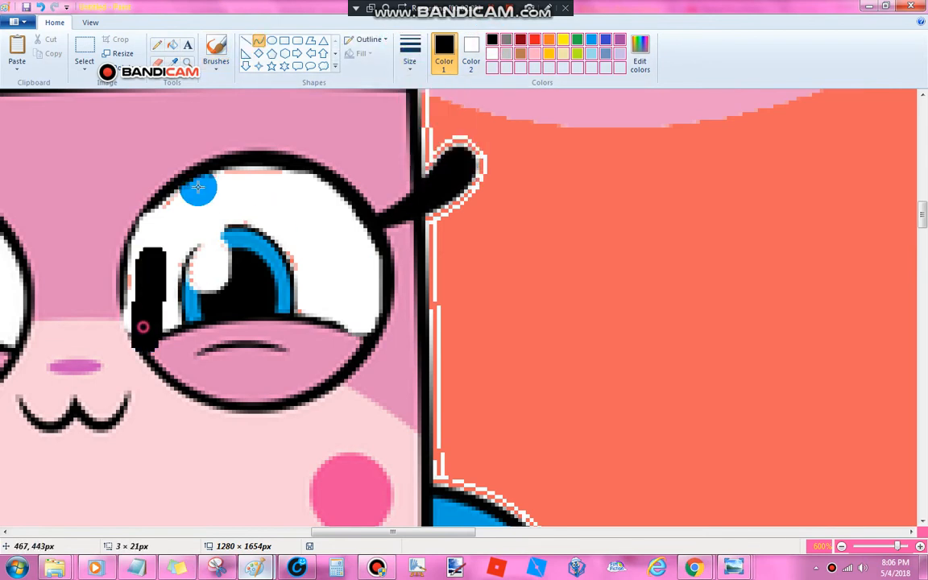
drag(199, 186, 325, 156)
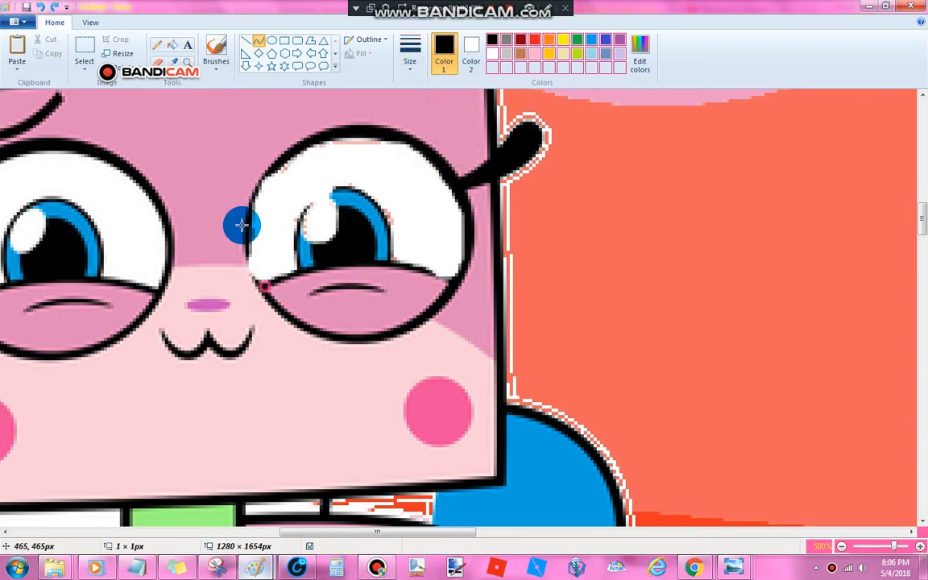
drag(265, 286, 234, 166)
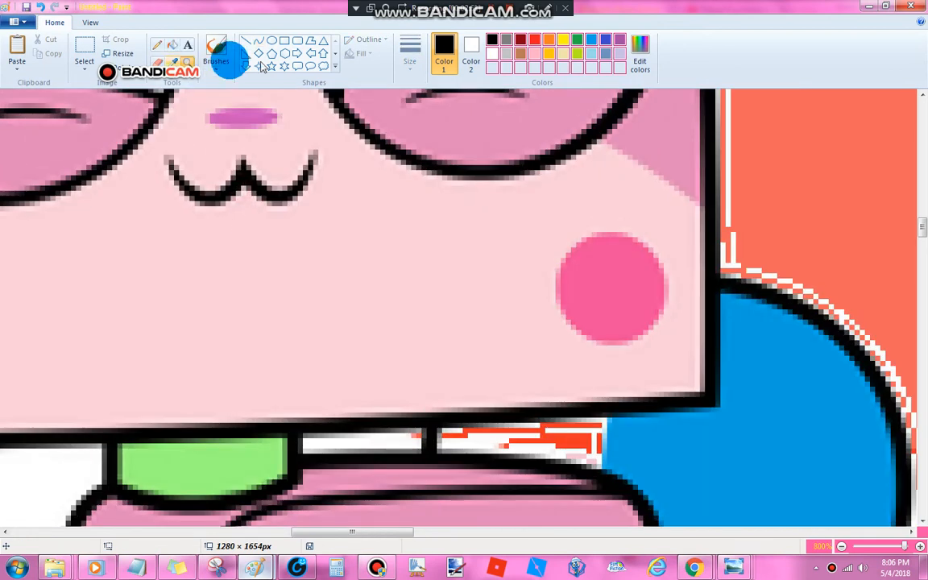
Paste from file, navigating to MyPaint and choosing 'Alex and Unikitty Part 22'.
click(17, 60)
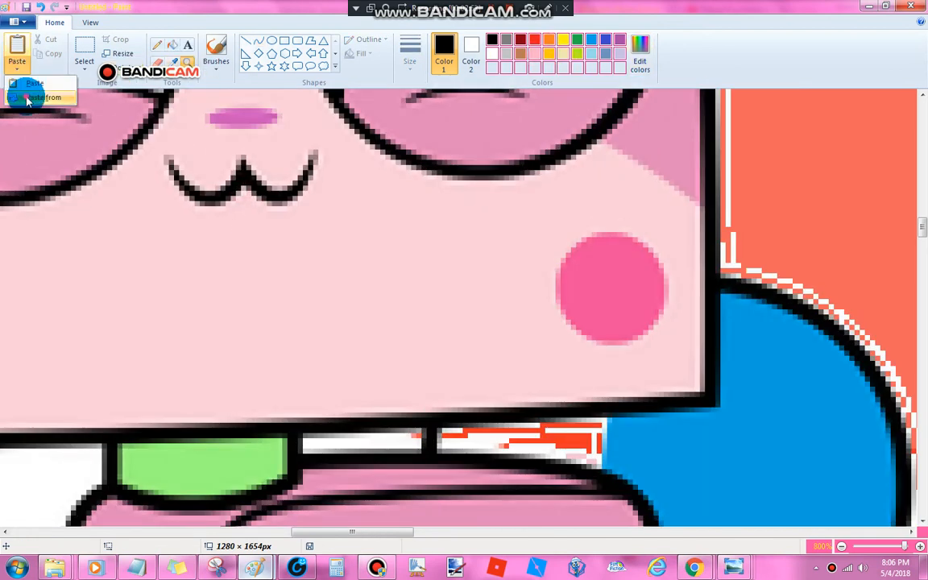
click(43, 98)
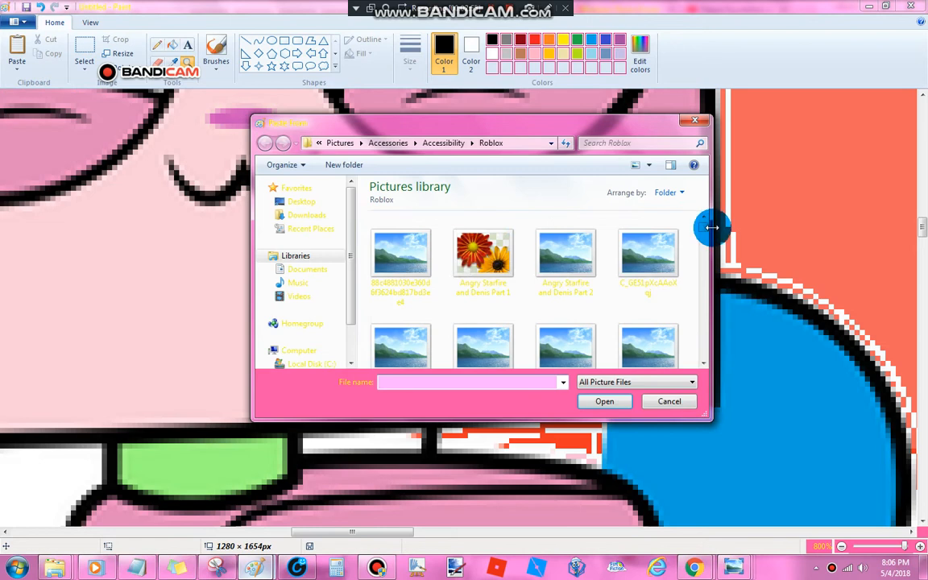
click(388, 143)
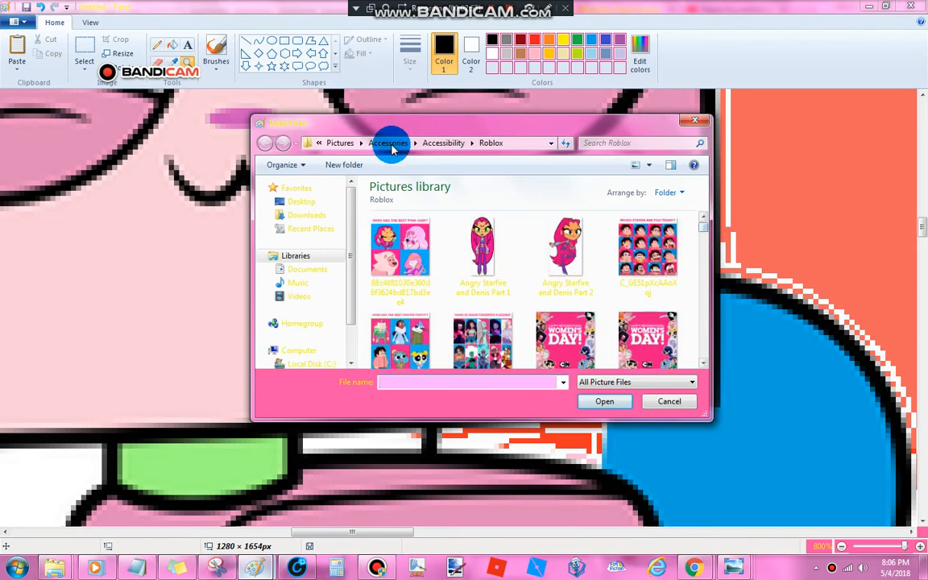
click(389, 142)
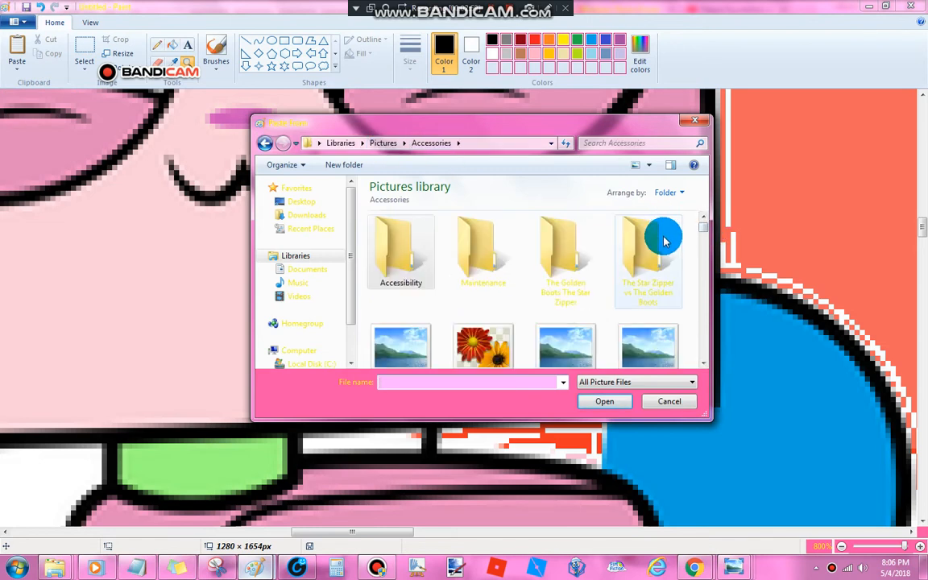
click(384, 142)
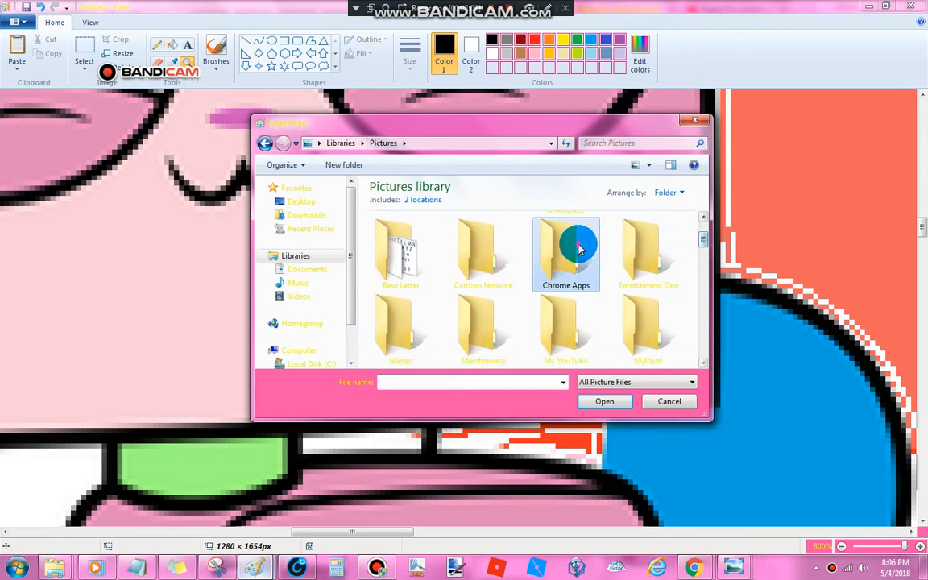
double_click(567, 254)
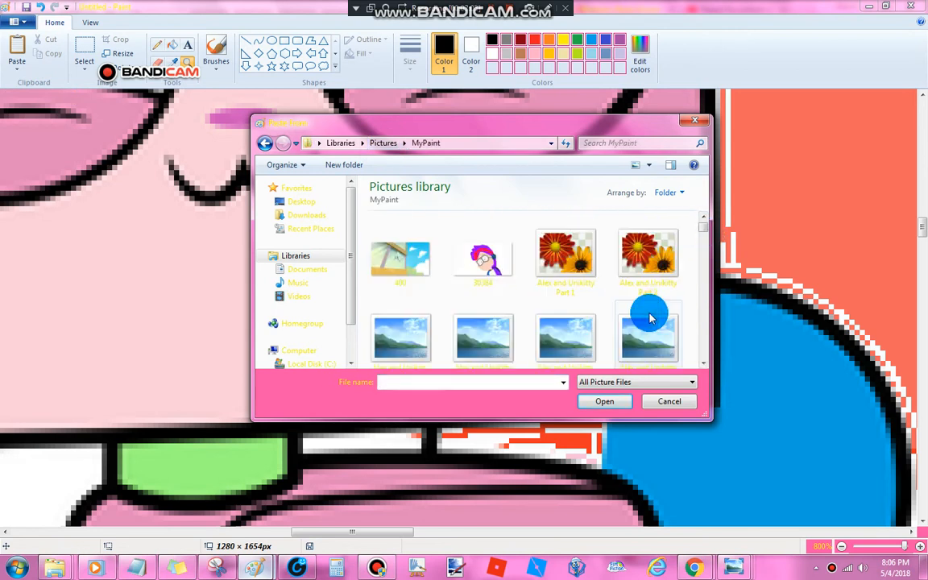
scroll(down, 3)
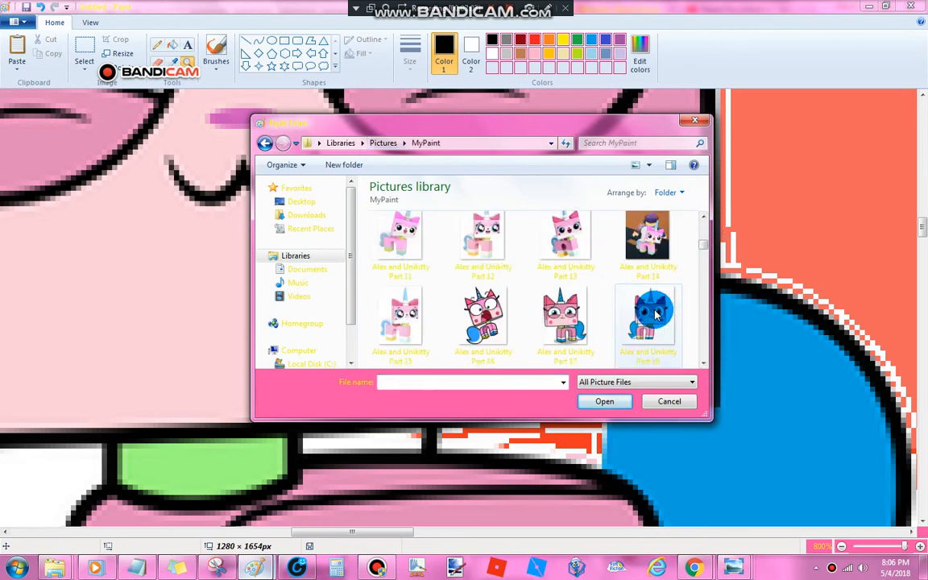
scroll(down, 3)
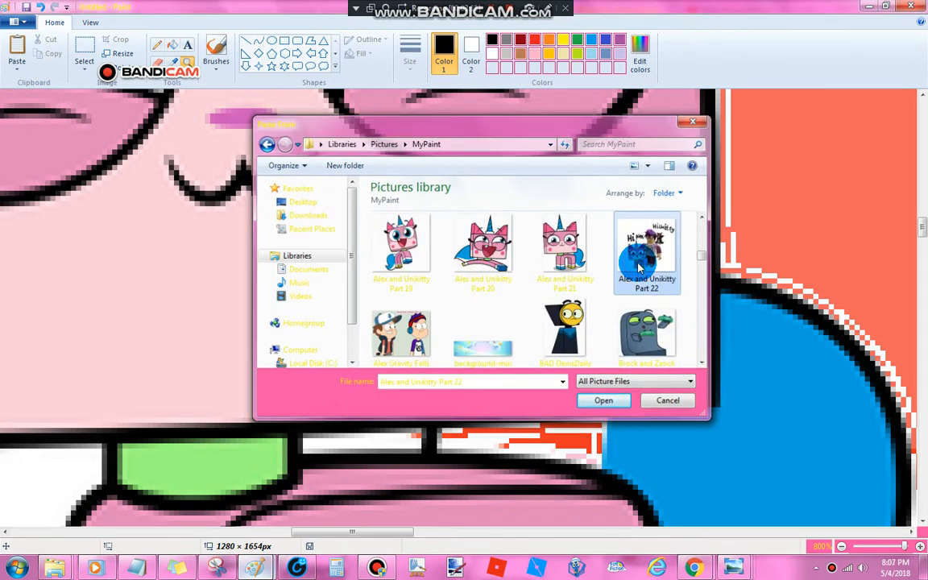
click(603, 401)
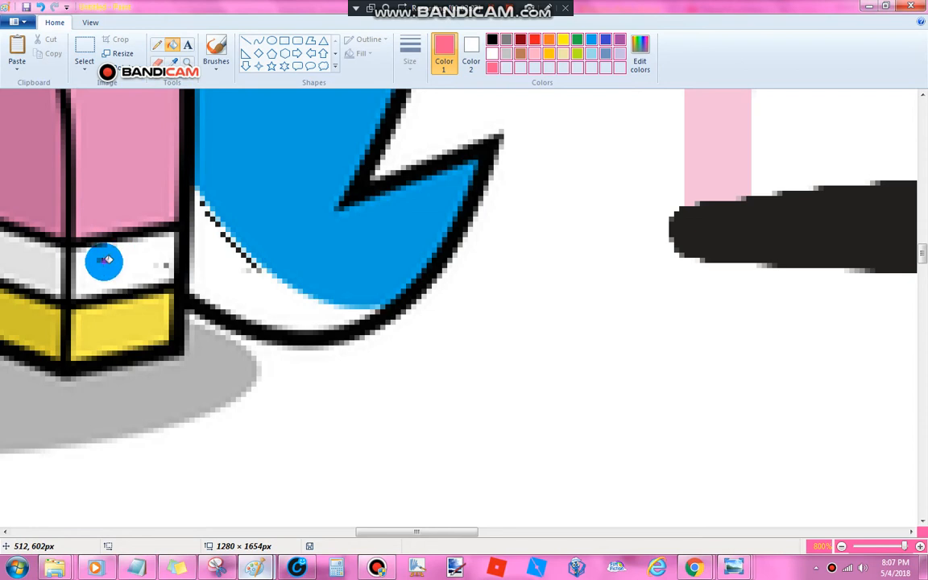
mouse_move(160, 263)
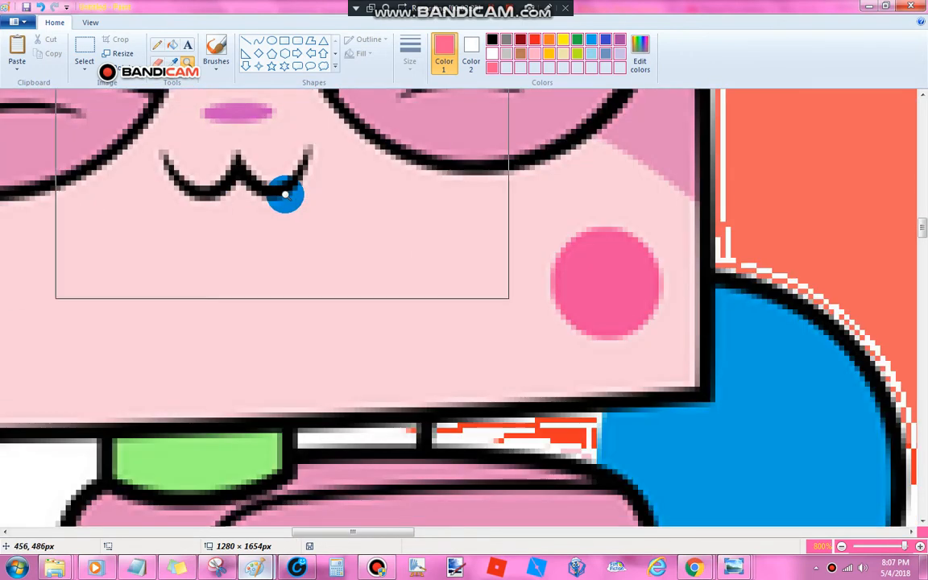
Zoom in on Unikitty's mouth and switch the colour to black.
click(410, 52)
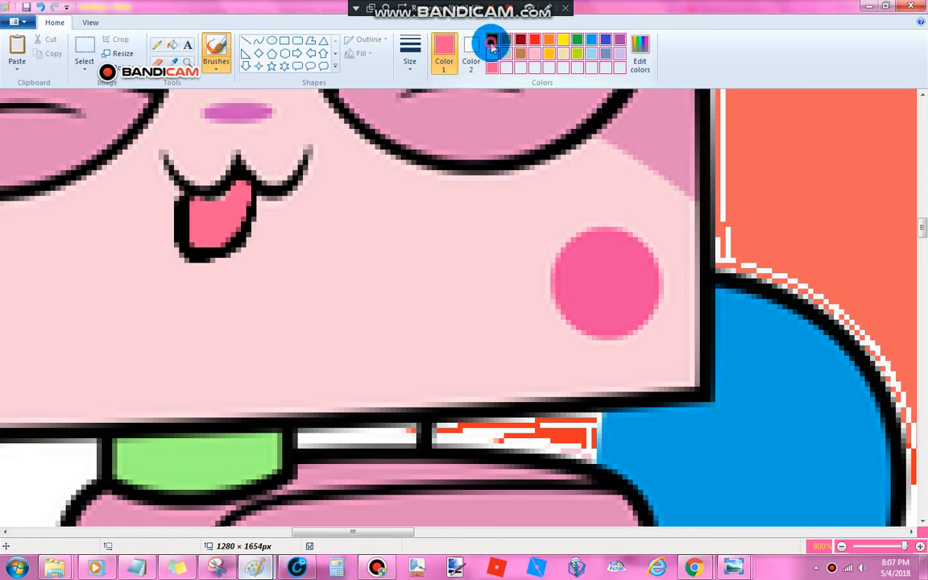
click(491, 41)
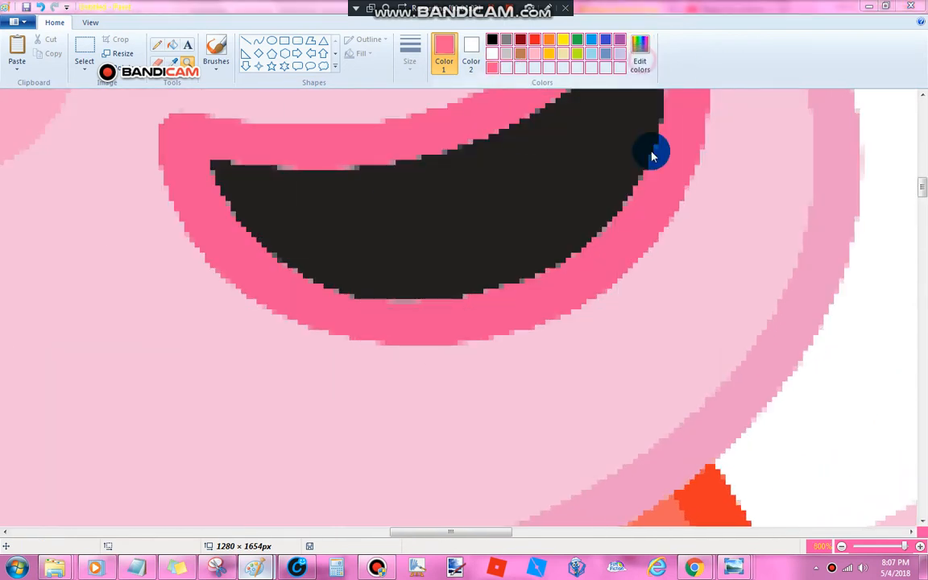
Brush a bigger light pink tongue reaching past Peppa's lower lip.
click(641, 64)
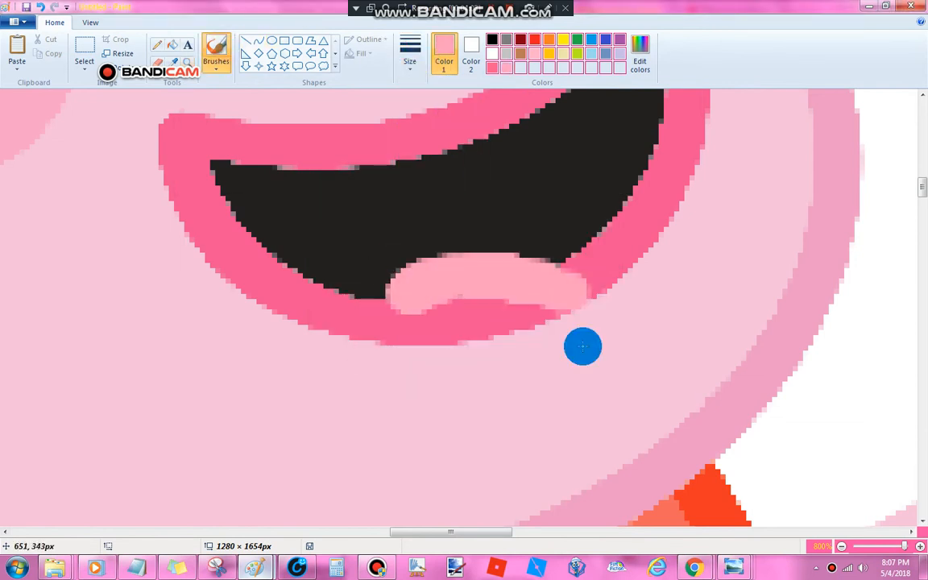
drag(583, 346, 500, 297)
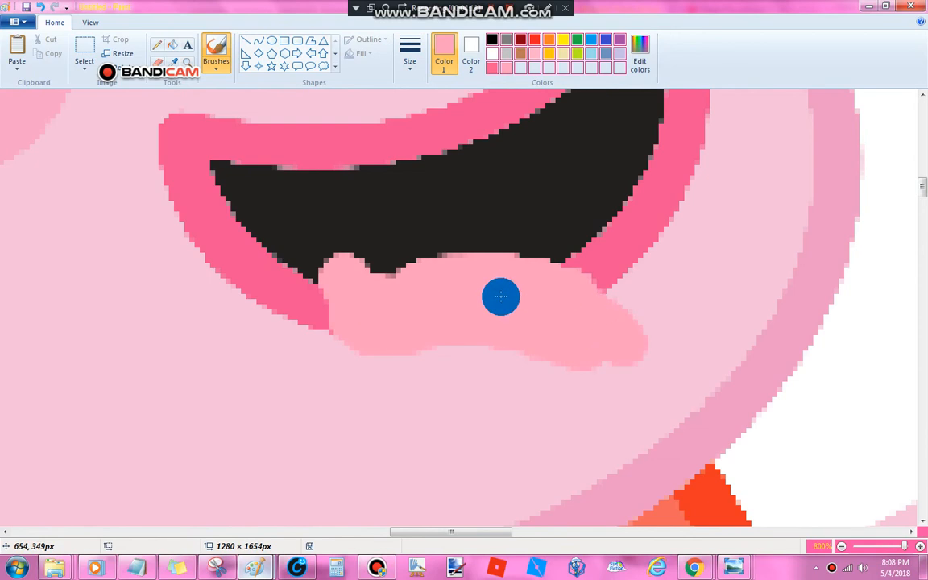
drag(501, 296, 595, 253)
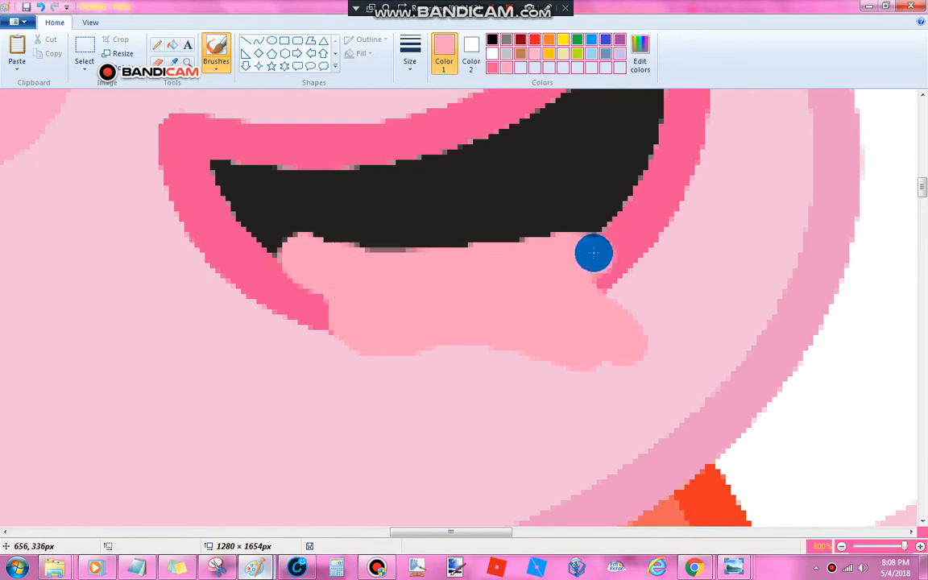
drag(595, 253, 643, 221)
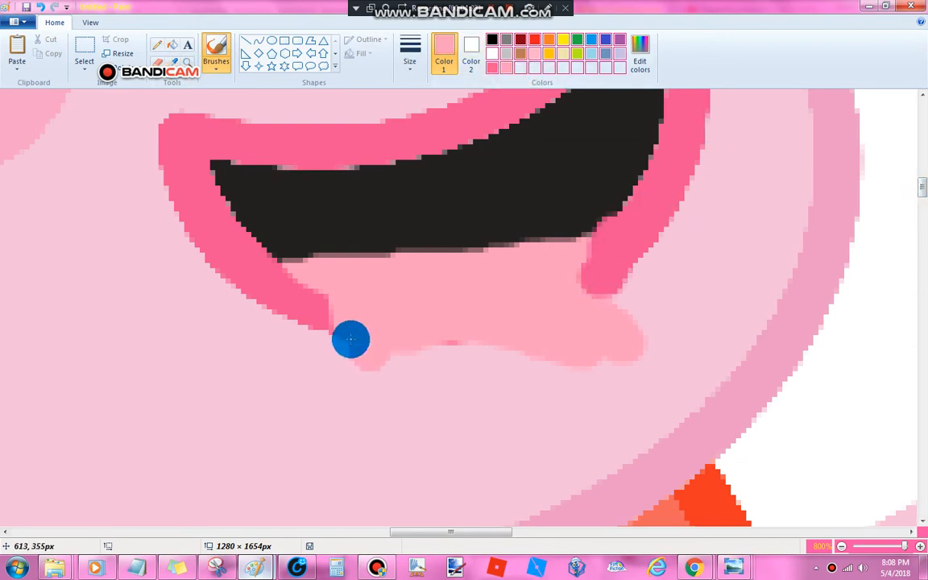
drag(351, 338, 566, 266)
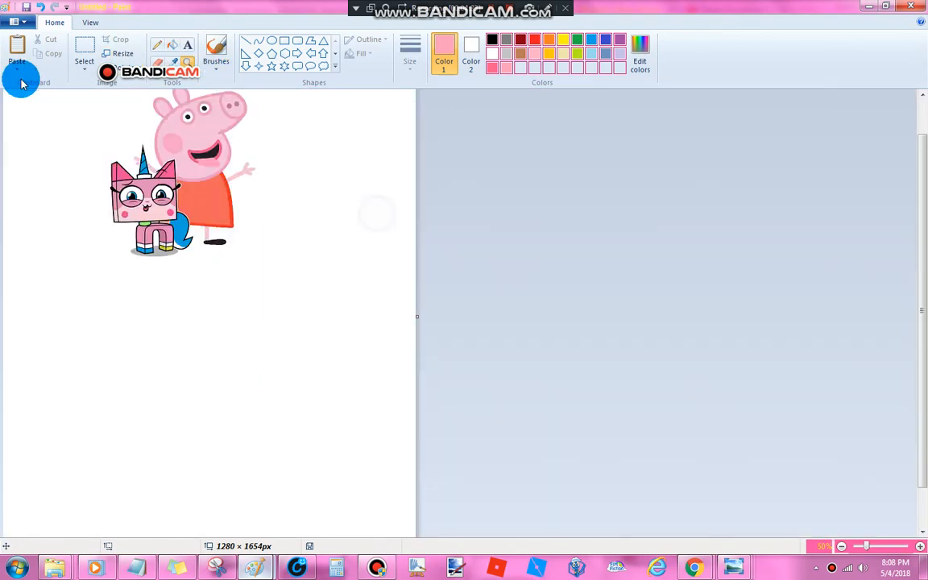
Shrink the canvas to 1002 × 686 px around both characters.
click(842, 546)
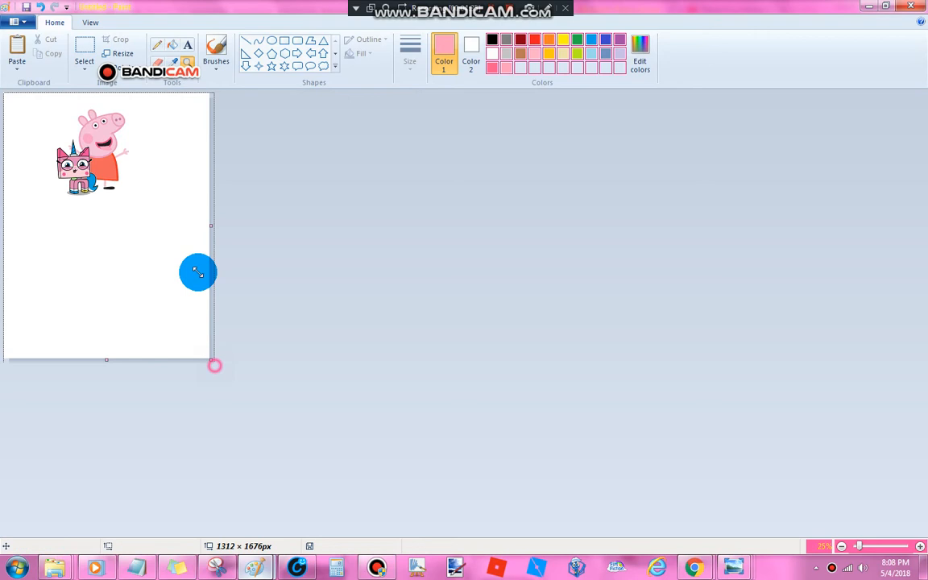
click(84, 55)
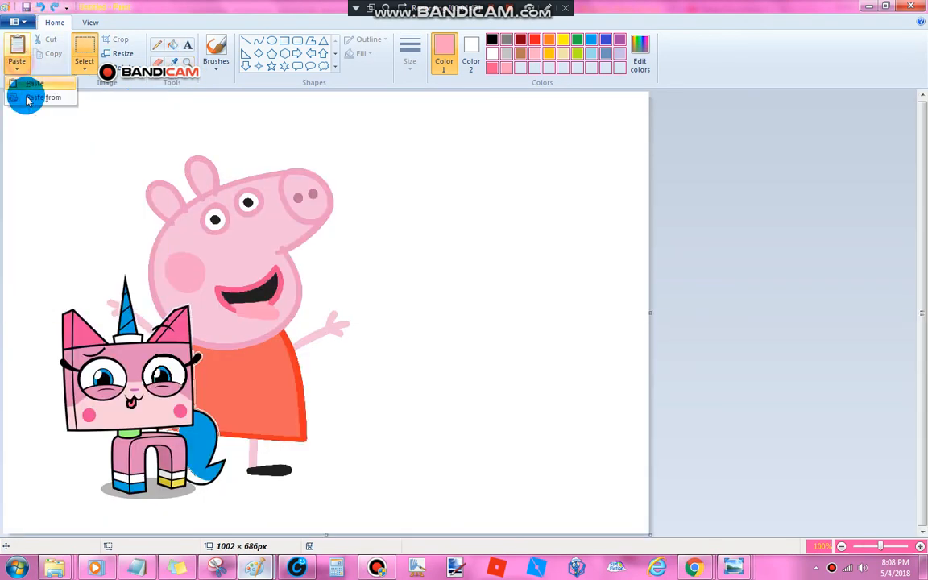
Open Paste from and browse from the Pictures library into the Maintenance folder.
click(48, 96)
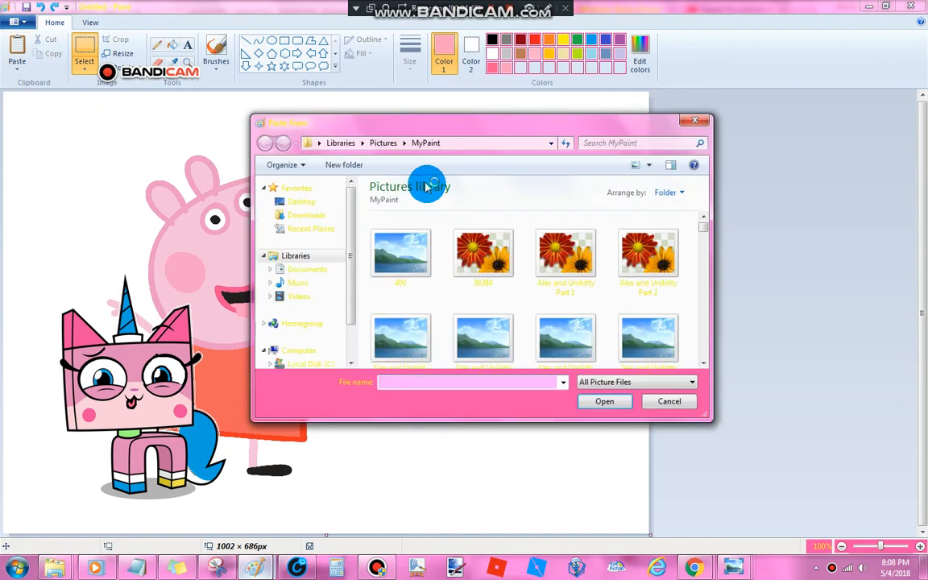
click(265, 142)
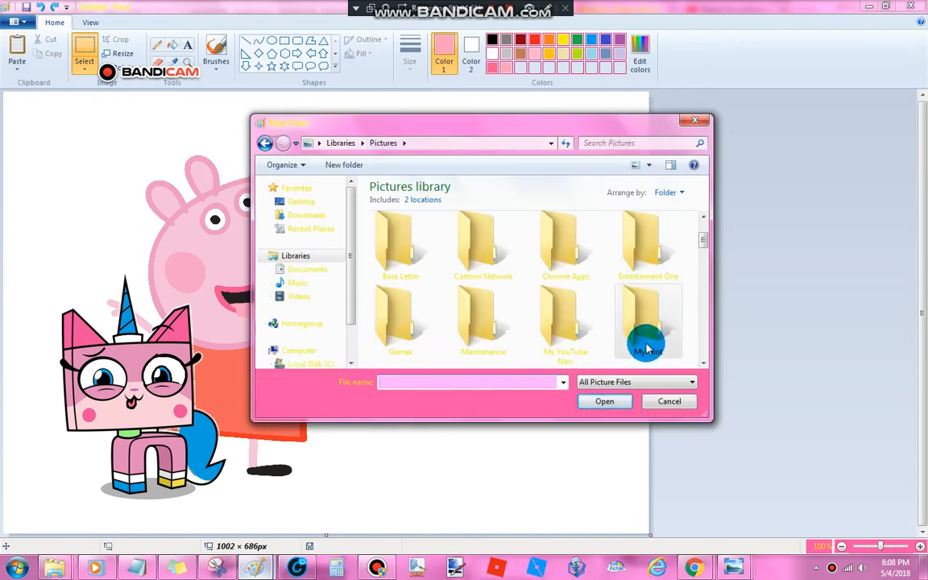
double_click(483, 322)
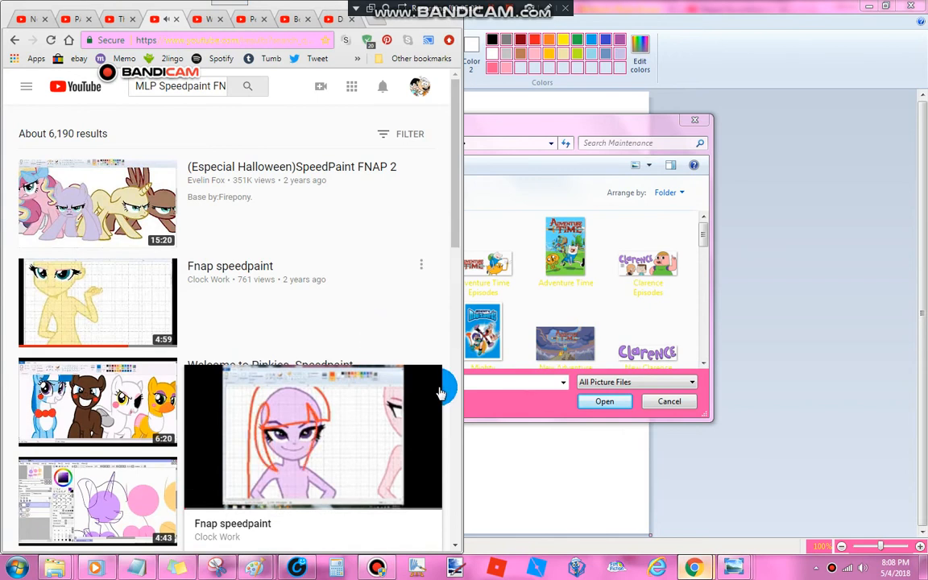
Scroll the MLP Speedpaint FNAP results and open a speedpaint video.
scroll(down, 3)
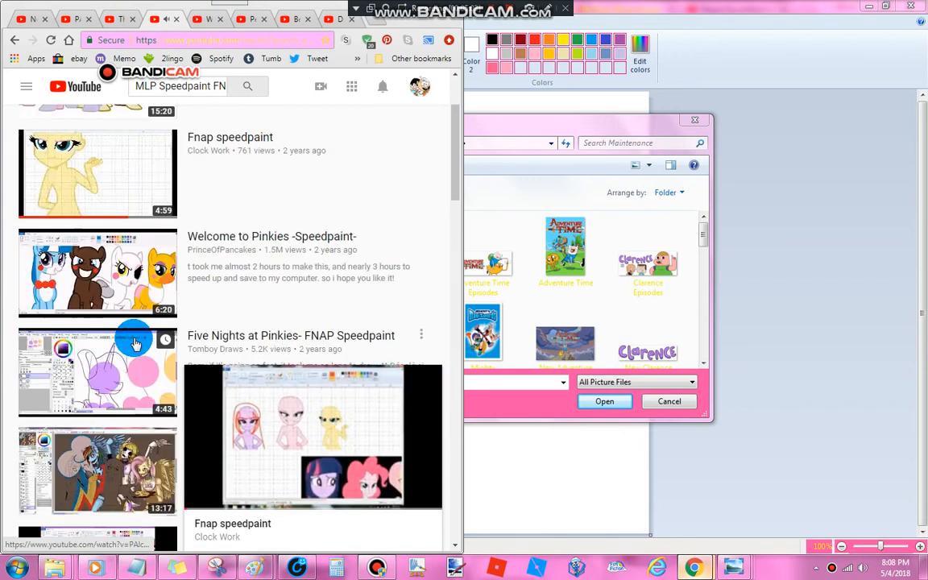
scroll(down, 3)
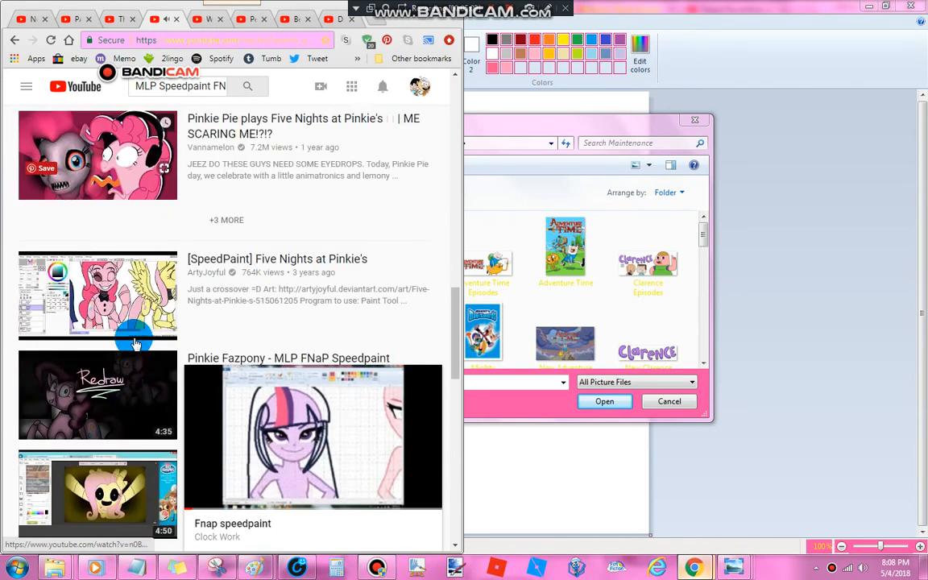
scroll(down, 3)
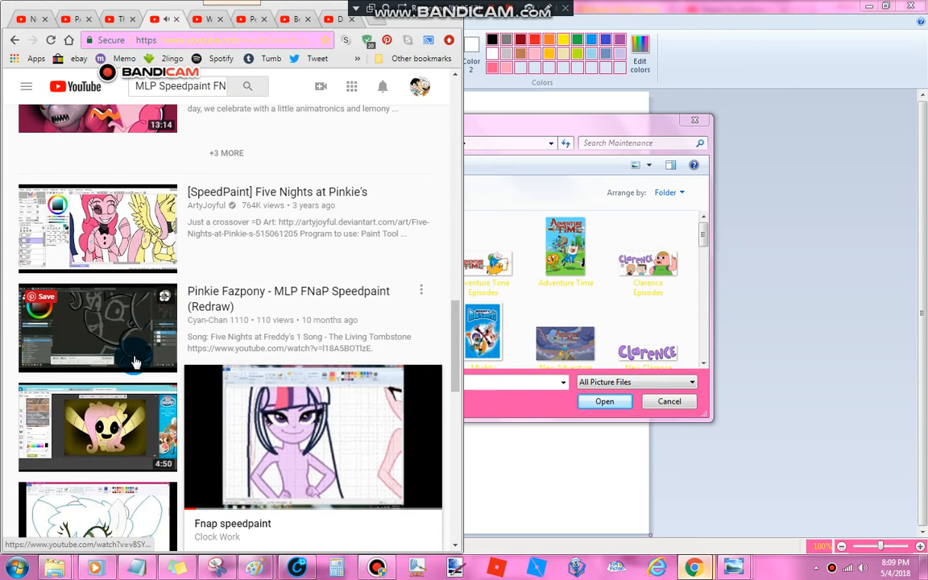
scroll(down, 3)
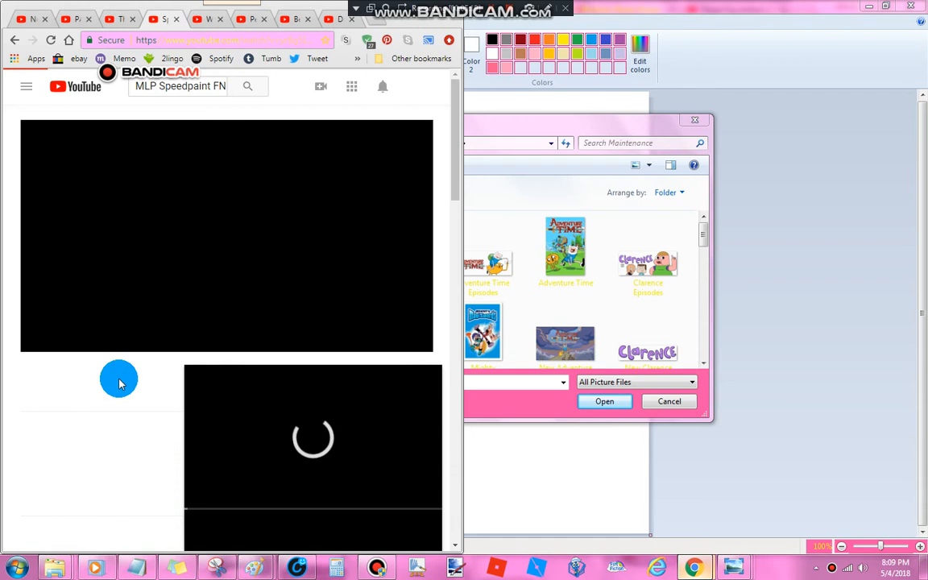
click(119, 379)
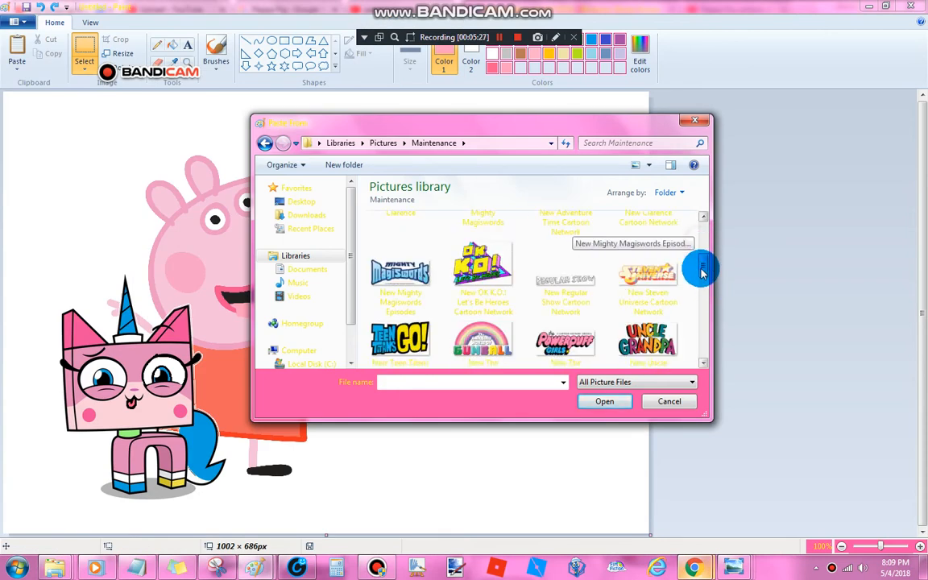
Drag the pasted blue Peppa Pig logo beside Peppa's head.
scroll(down, 3)
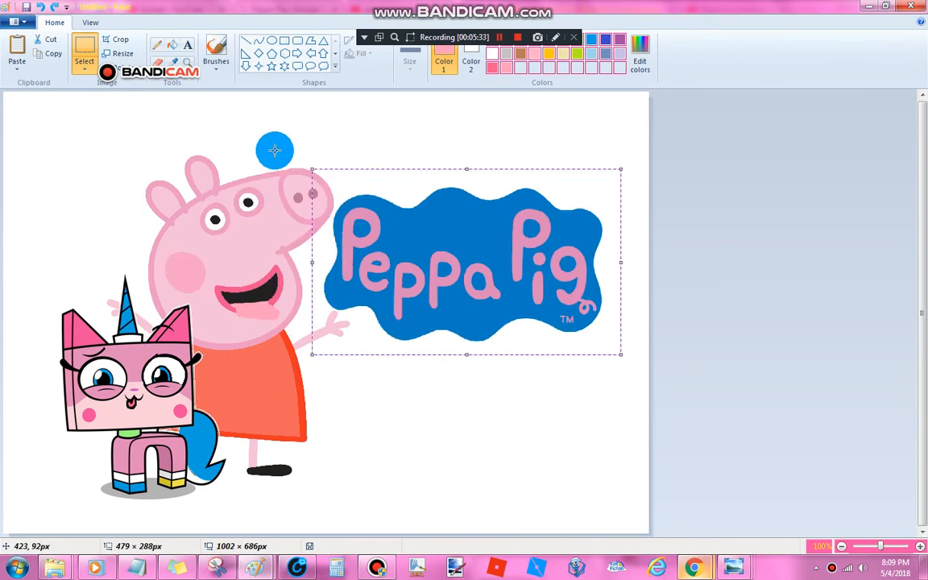
drag(467, 257, 472, 217)
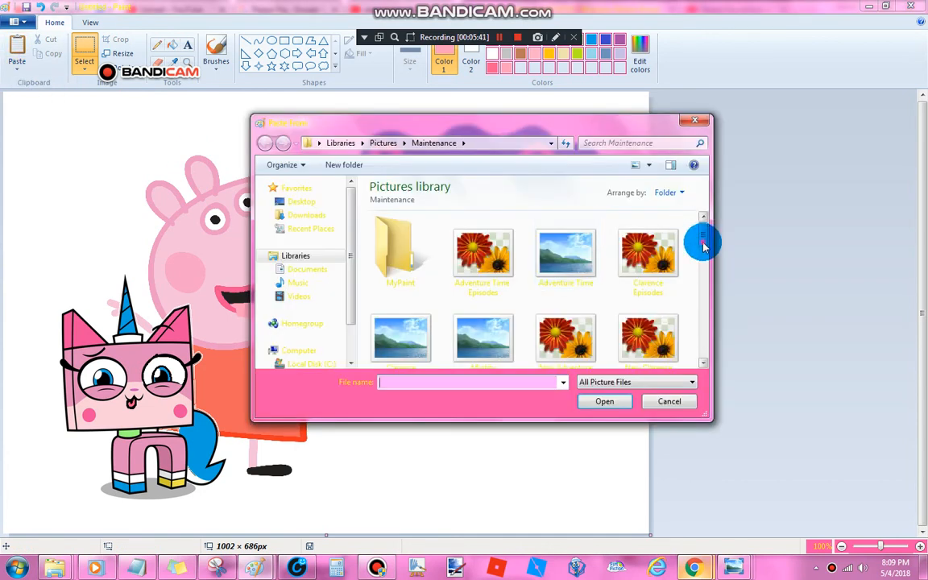
Scroll the Maintenance folder and pick the Peppa Pig and Unikitty! picture.
scroll(down, 3)
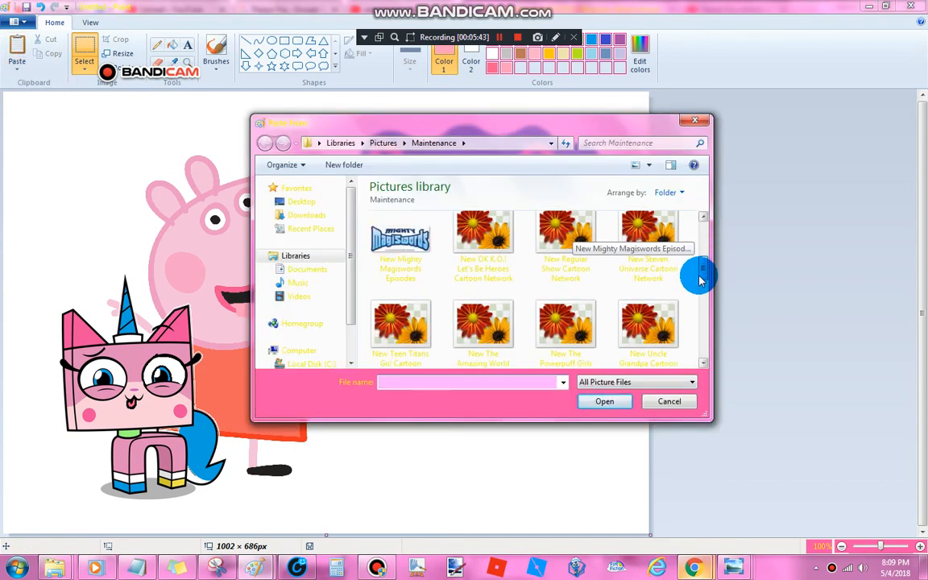
scroll(down, 3)
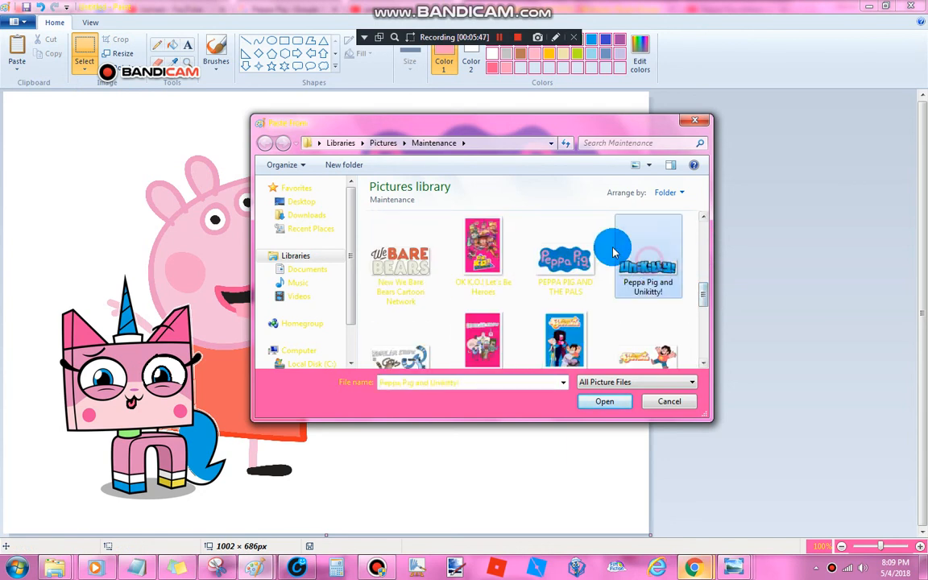
click(604, 401)
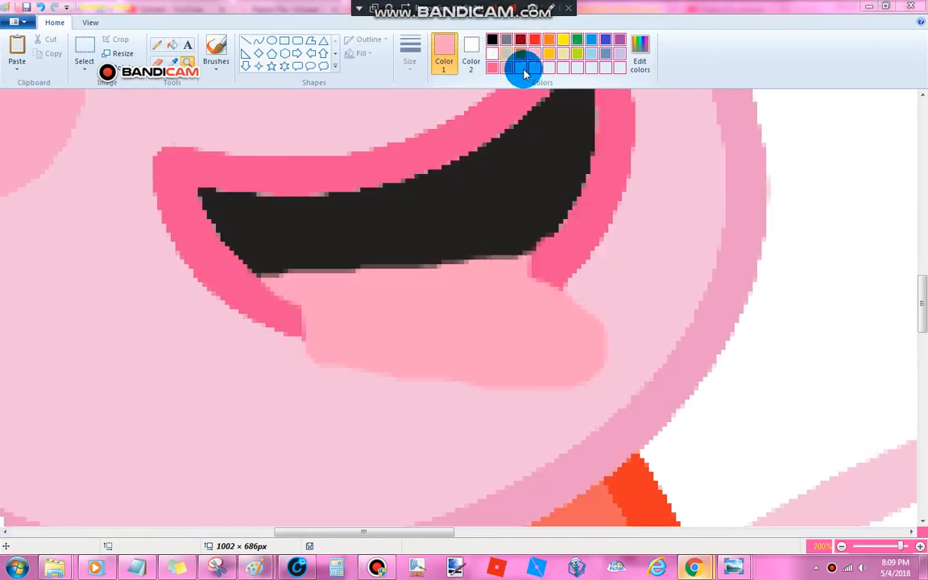
Switch Color 1 from pink to black.
click(491, 40)
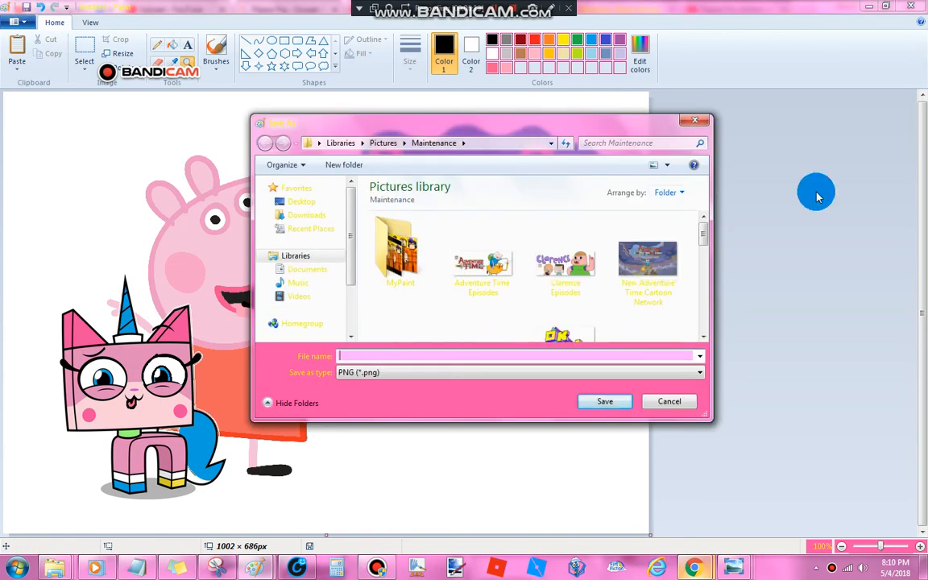
Click into the File name box of the PNG Save As dialog.
click(697, 371)
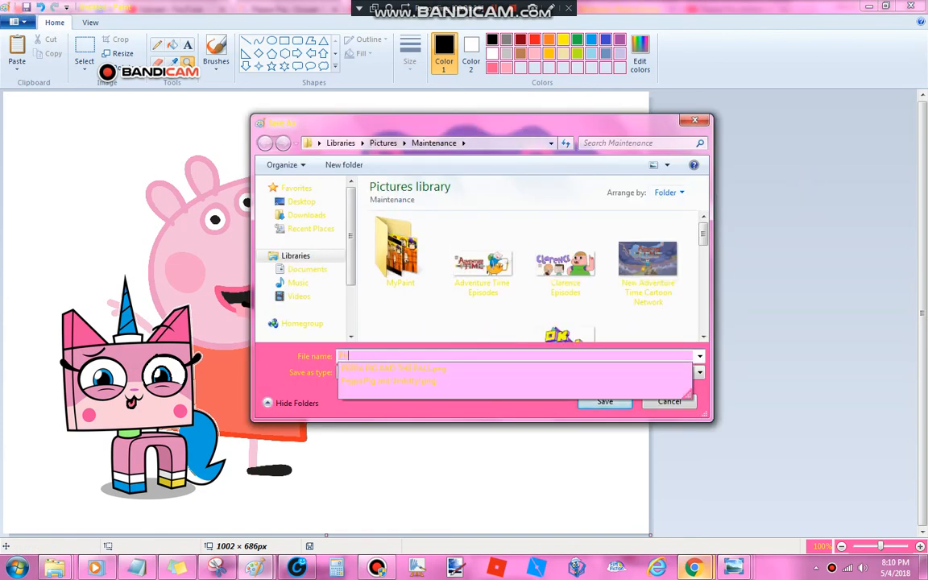